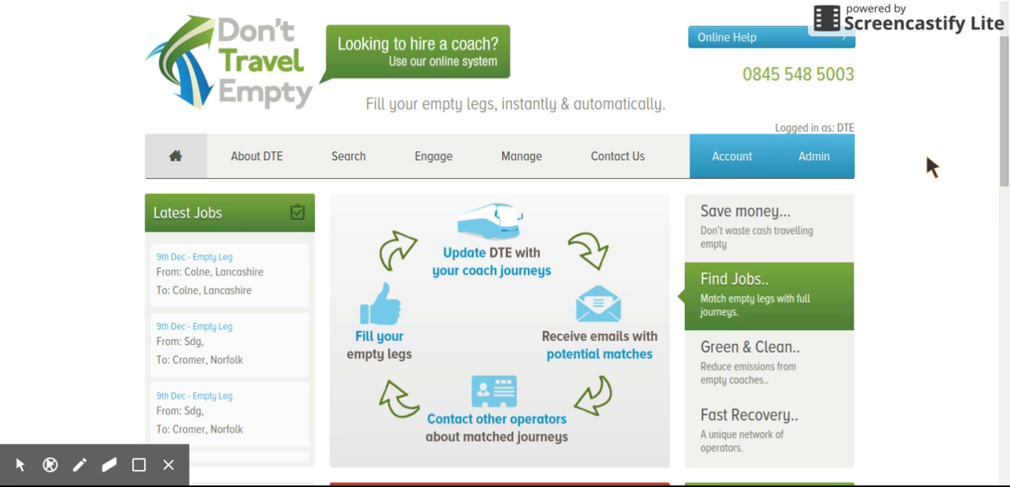
# Bring up the Manage menu listing job, diary, set-up and ledger options.
pyautogui.scroll(-3)
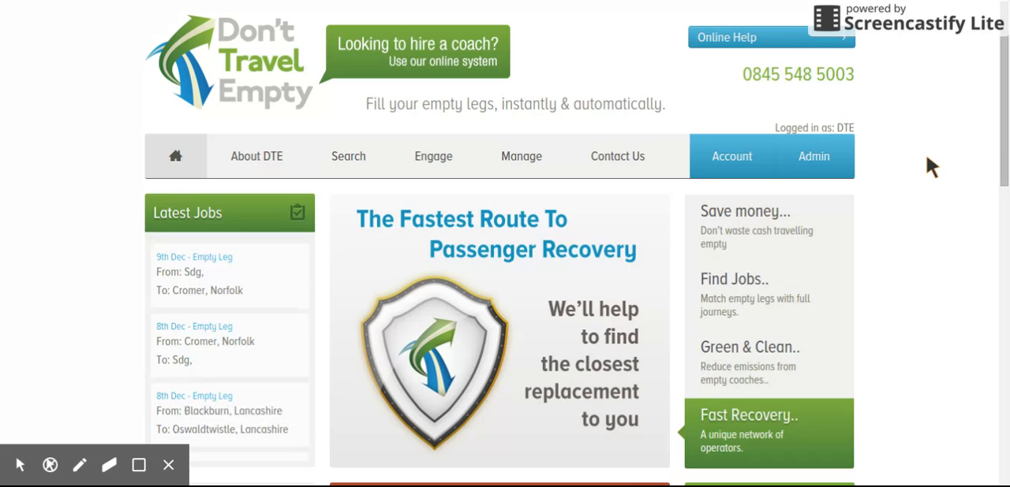
pyautogui.click(520, 157)
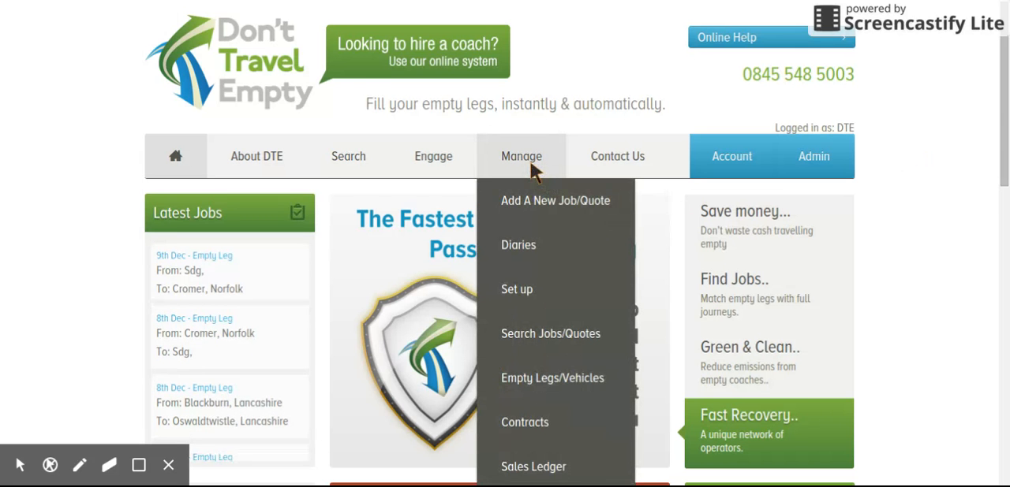
pyautogui.scroll(-3)
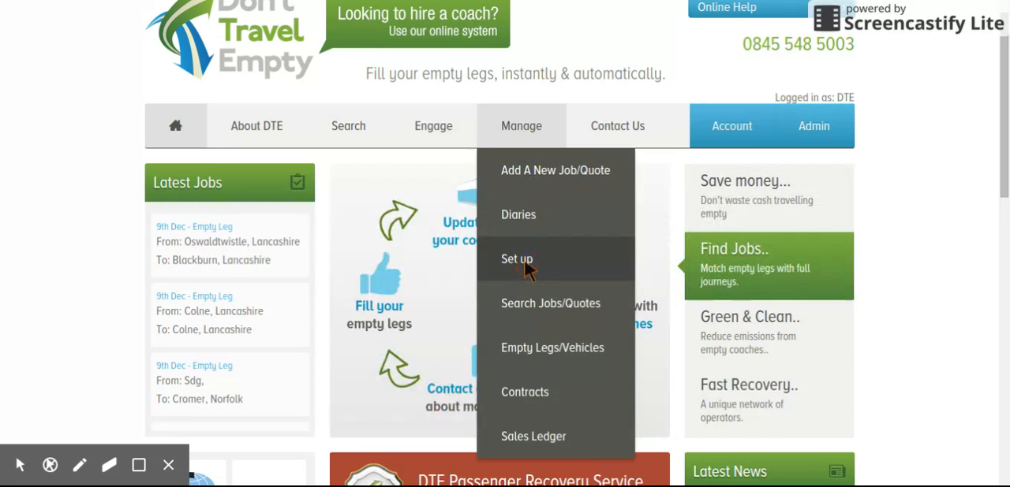
# Open the Manage Customers set-up page, then reopen the Manage menu.
pyautogui.click(517, 258)
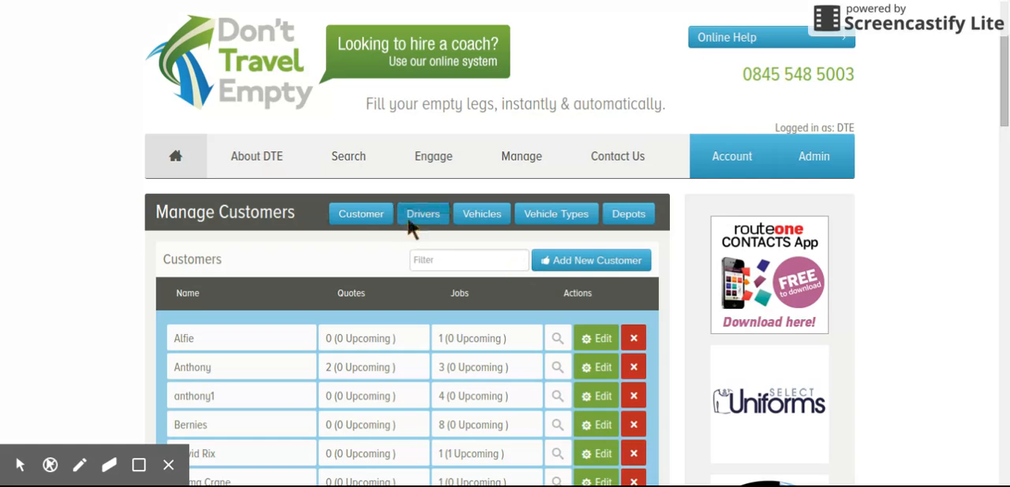
pyautogui.moveTo(555, 215)
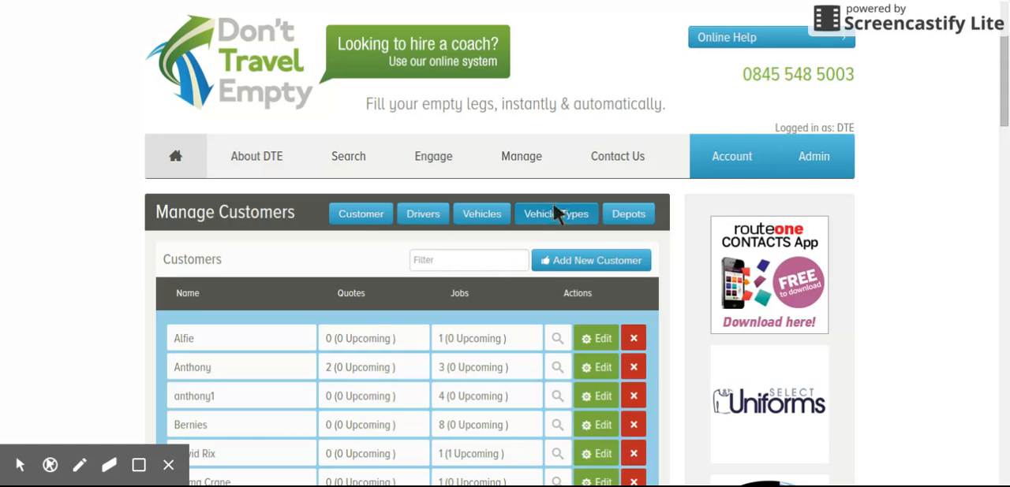
pyautogui.moveTo(480, 265)
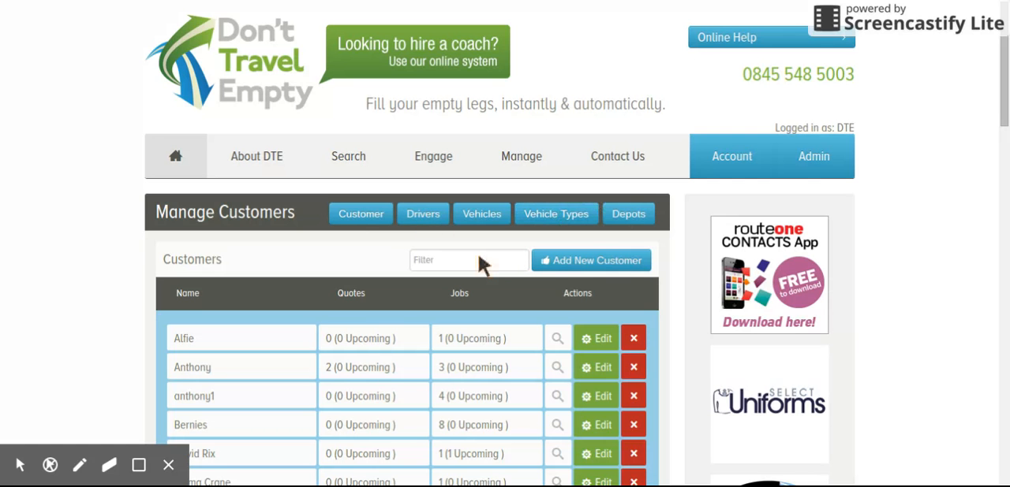
pyautogui.click(521, 156)
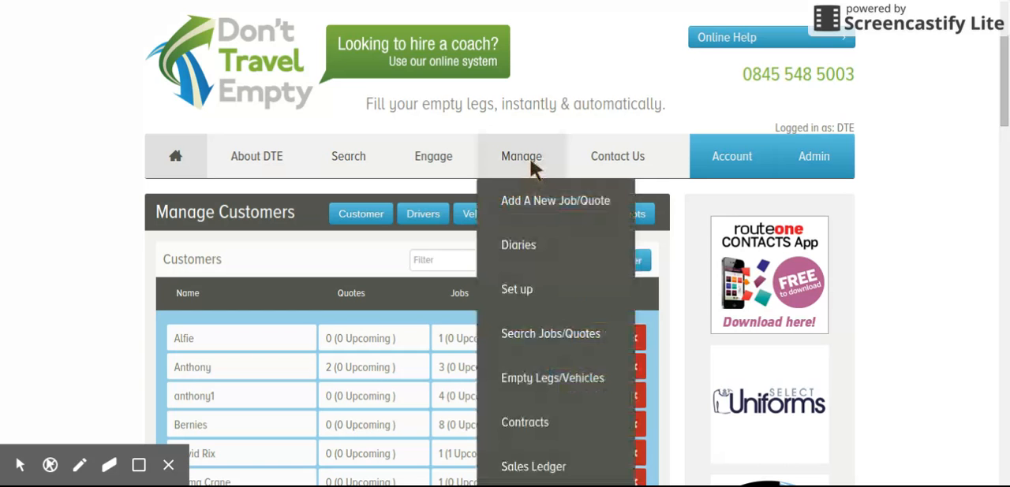
pyautogui.scroll(-3)
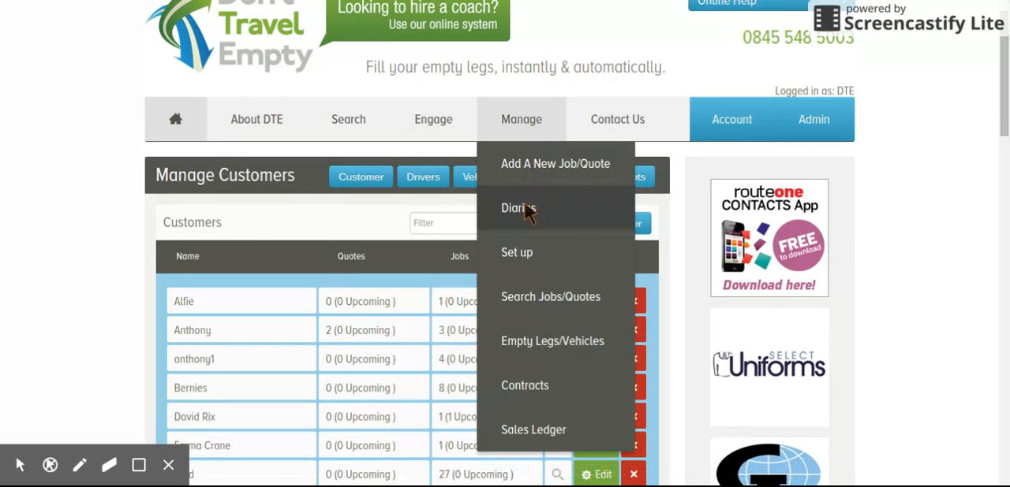
# Open the Job Diary from Manage > Diaries.
pyautogui.click(517, 208)
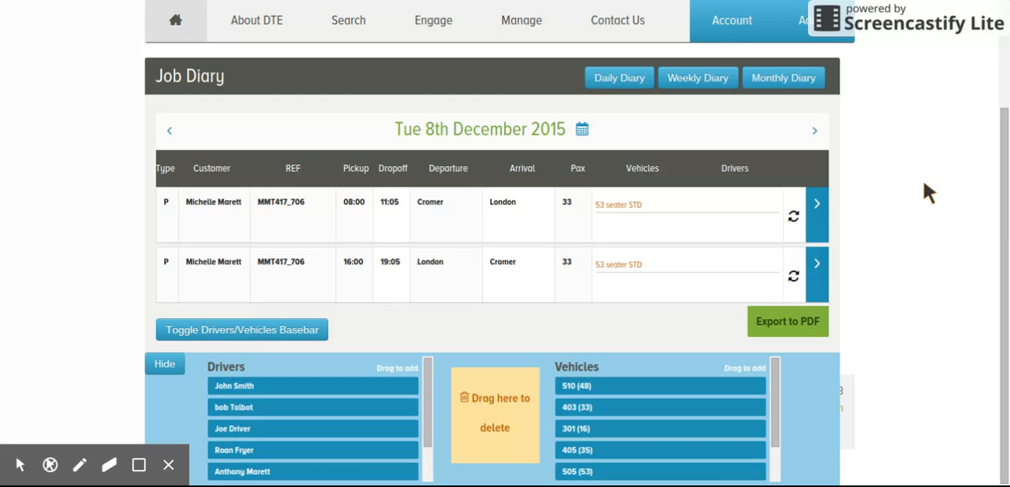
pyautogui.moveTo(880, 213)
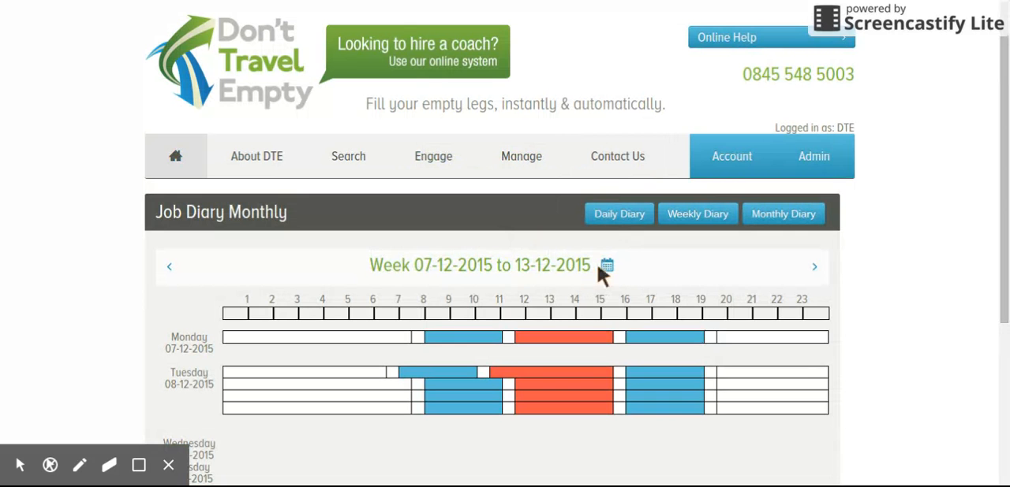
# Jump the monthly diary to the week of 1–7 June 2015 and review its daily bars.
pyautogui.click(606, 265)
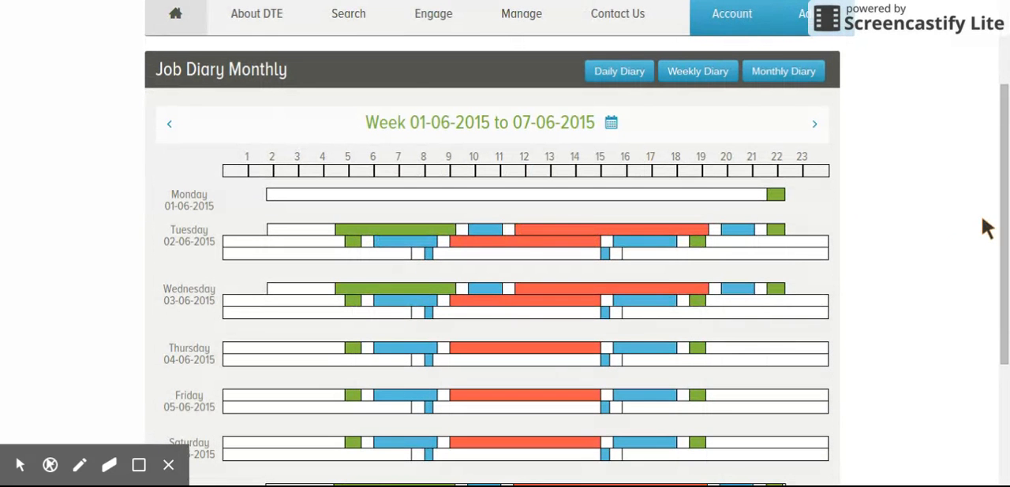
pyautogui.moveTo(884, 124)
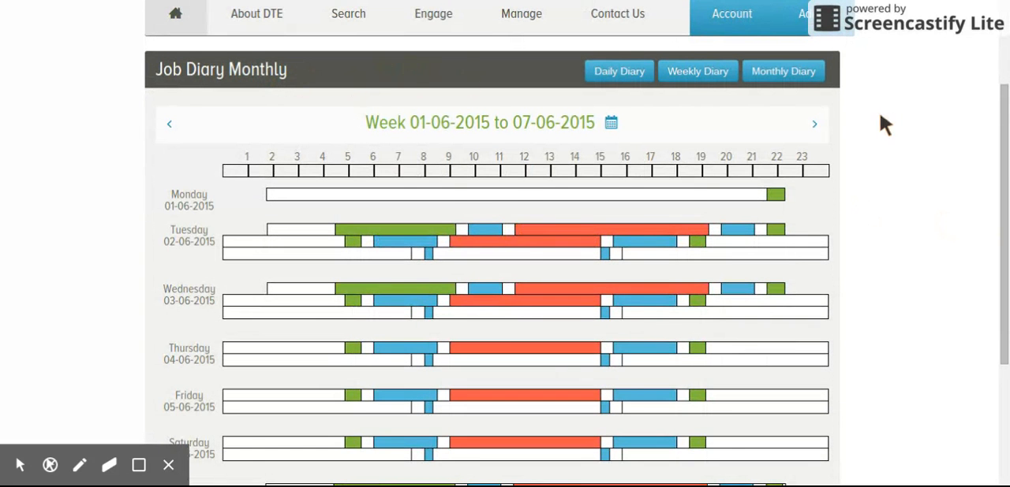
pyautogui.scroll(-3)
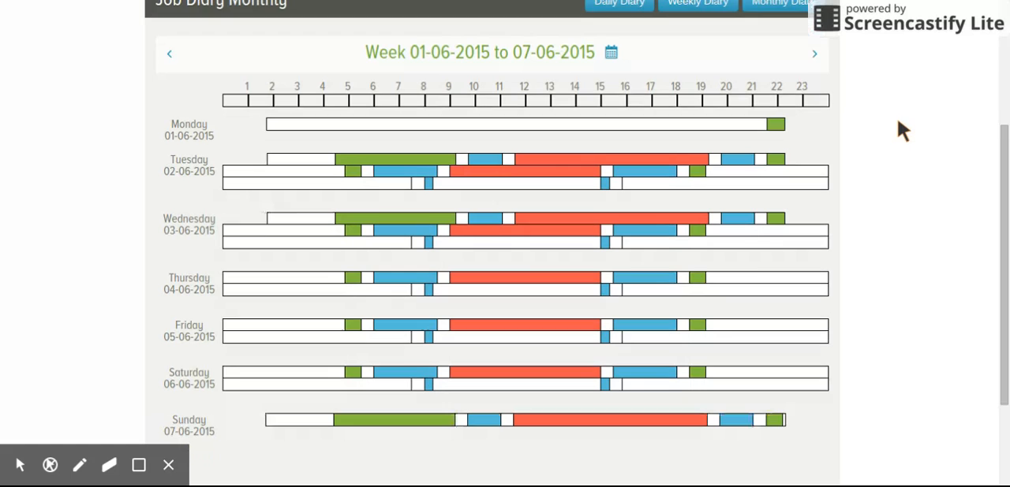
pyautogui.scroll(-3)
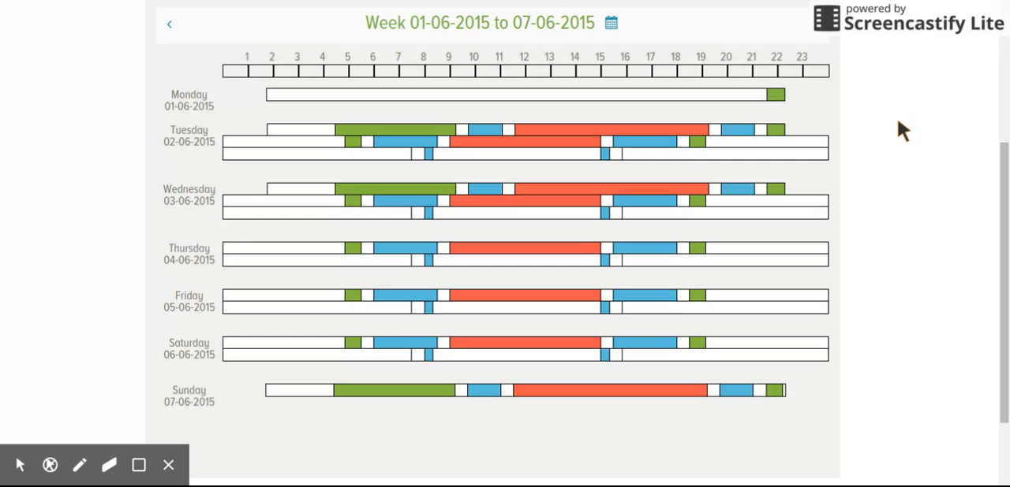
pyautogui.moveTo(460, 126)
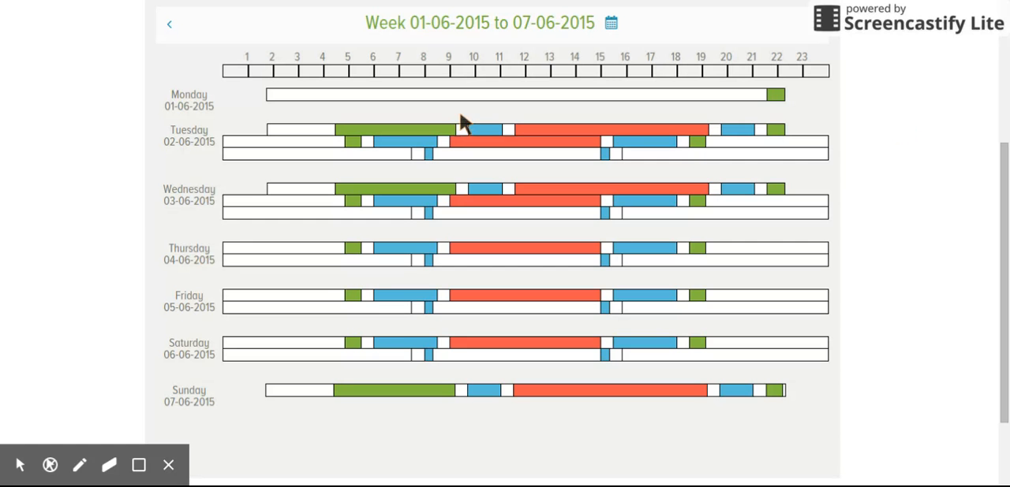
pyautogui.moveTo(429, 139)
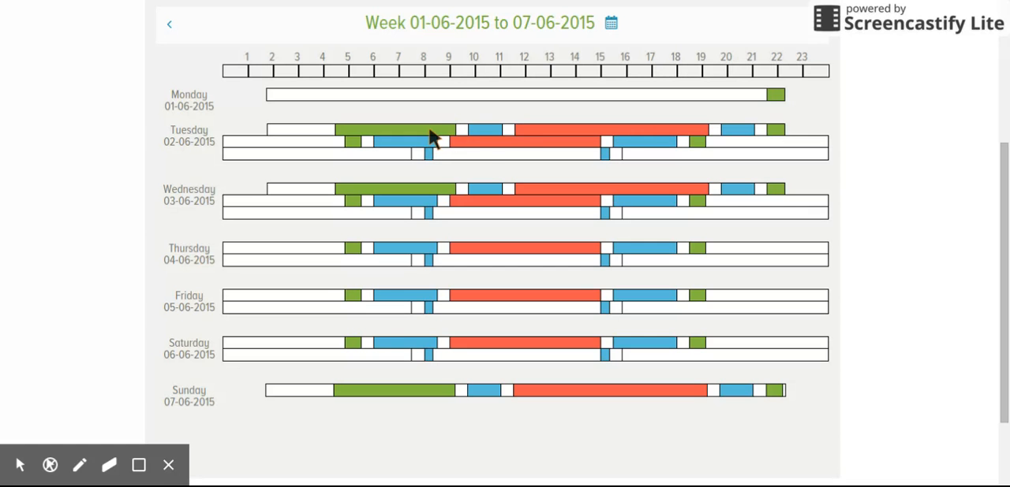
pyautogui.moveTo(483, 142)
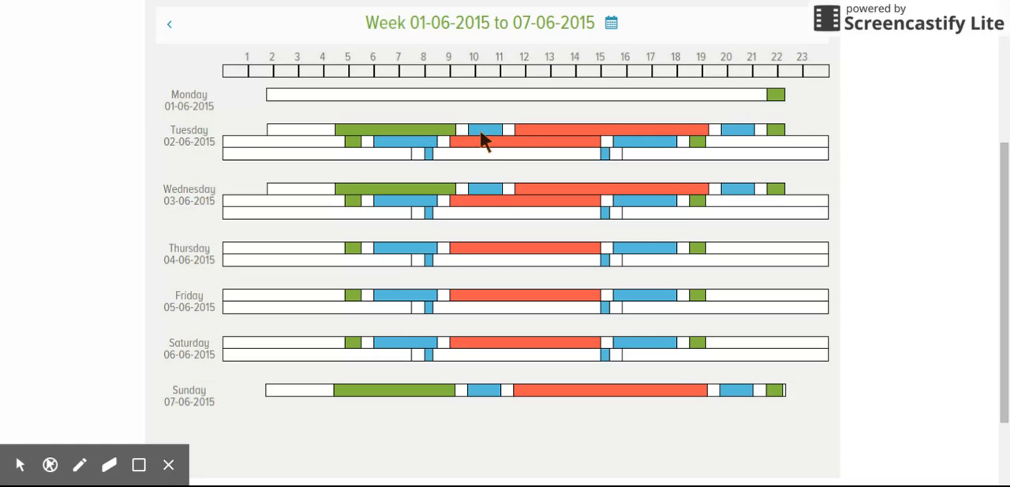
pyautogui.moveTo(520, 139)
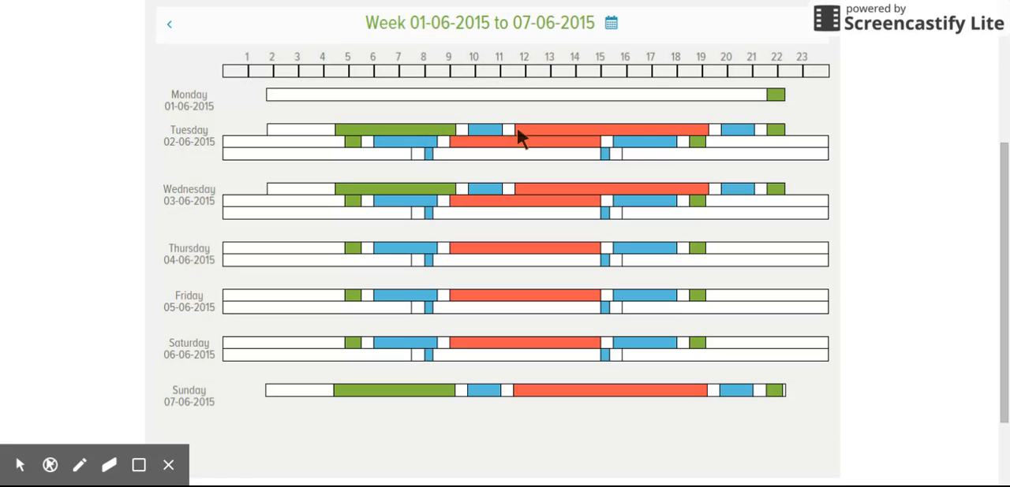
pyautogui.moveTo(540, 139)
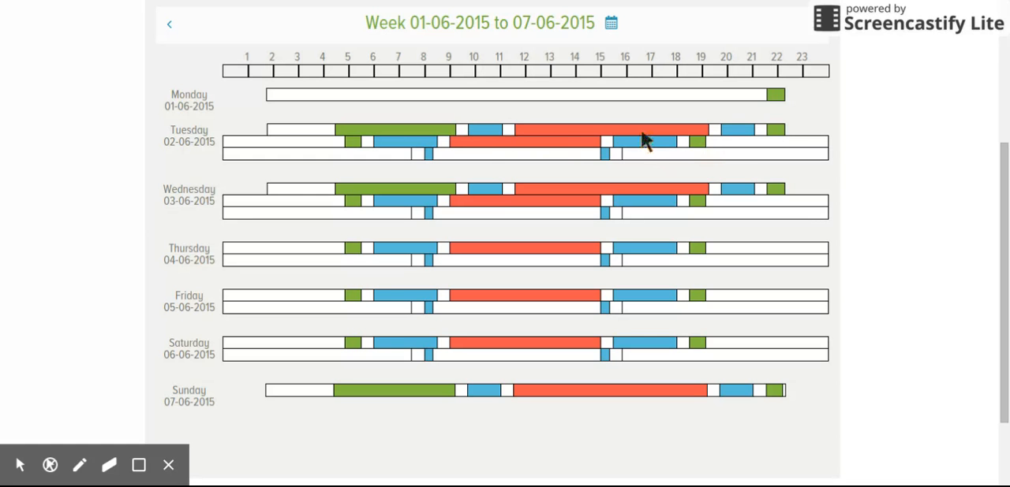
pyautogui.moveTo(435, 140)
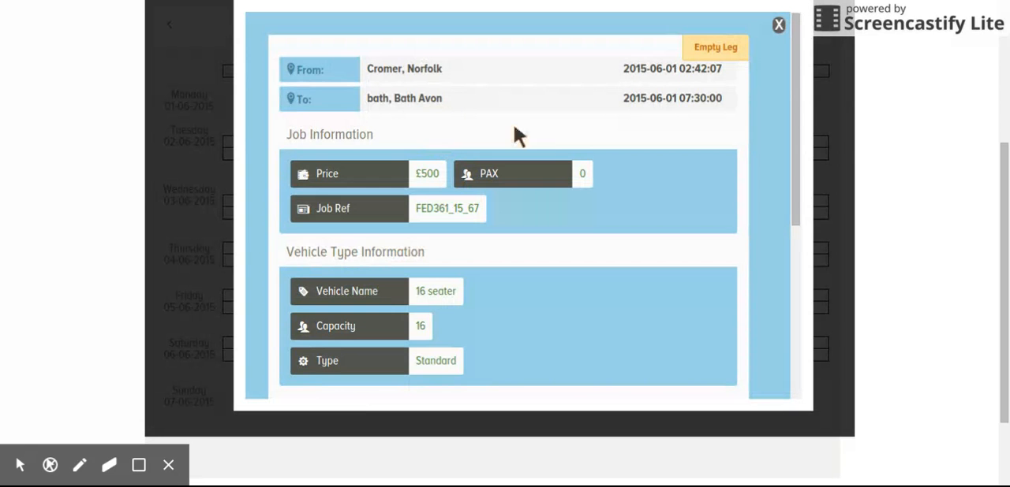
pyautogui.moveTo(552, 78)
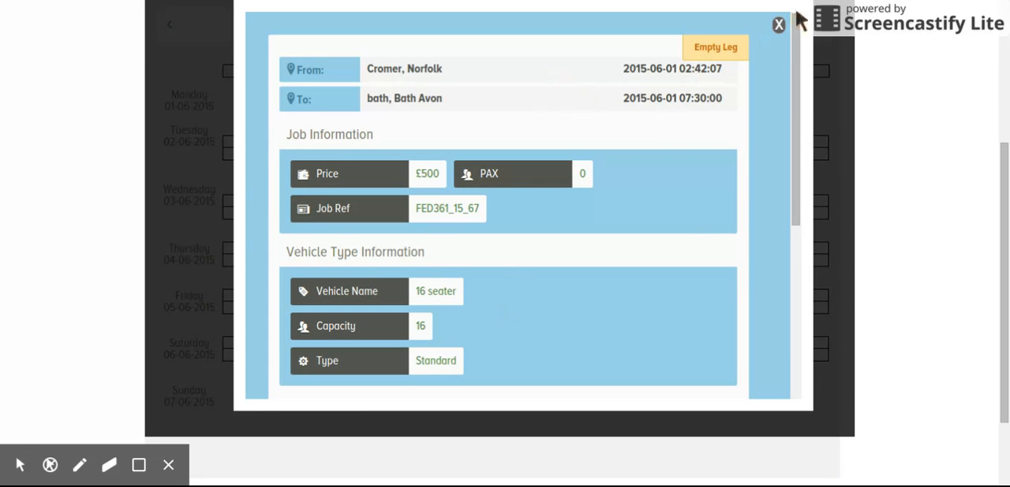
# View and close Tuesday's empty leg, full leg and available-vehicle details in turn.
pyautogui.click(778, 25)
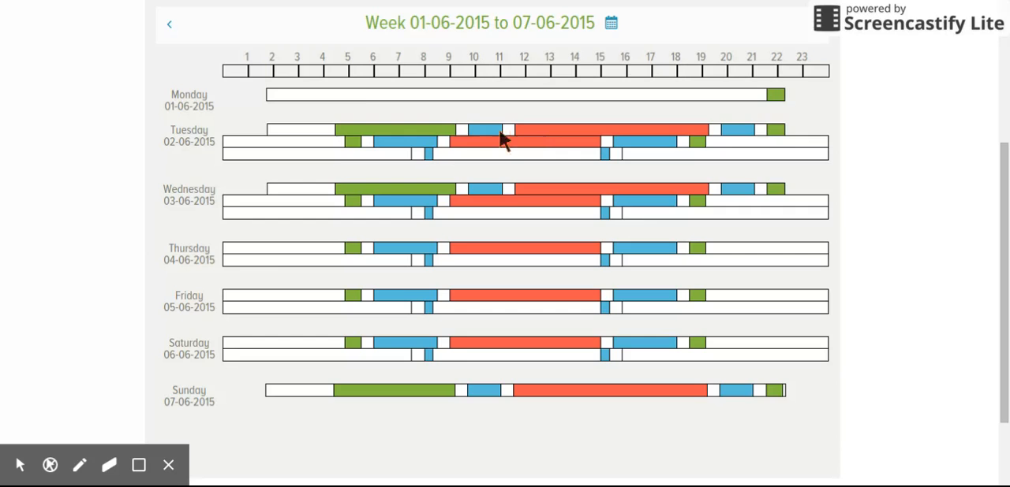
pyautogui.click(504, 130)
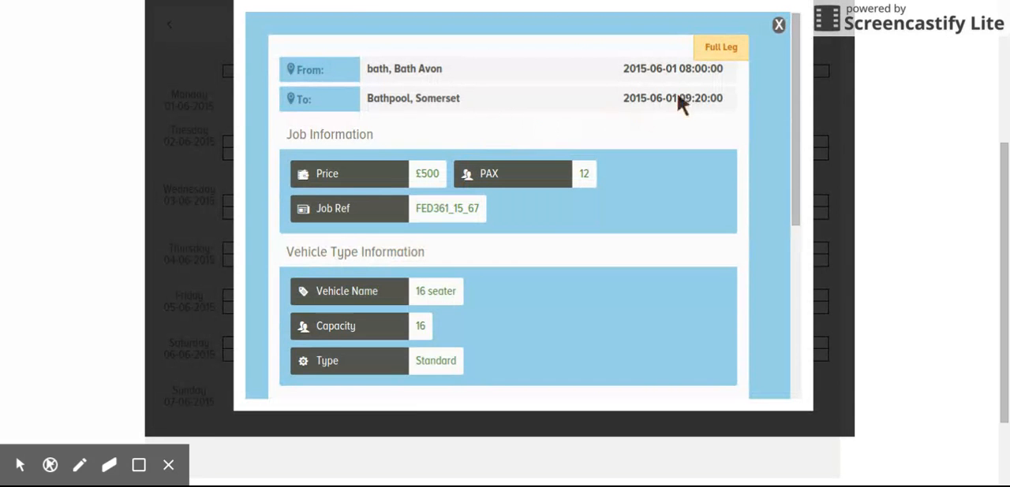
pyautogui.click(778, 25)
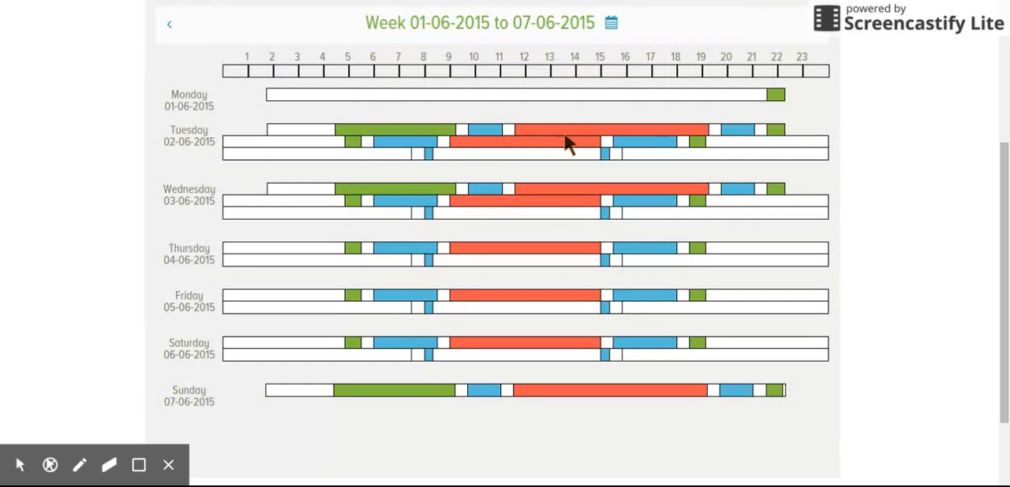
pyautogui.click(566, 129)
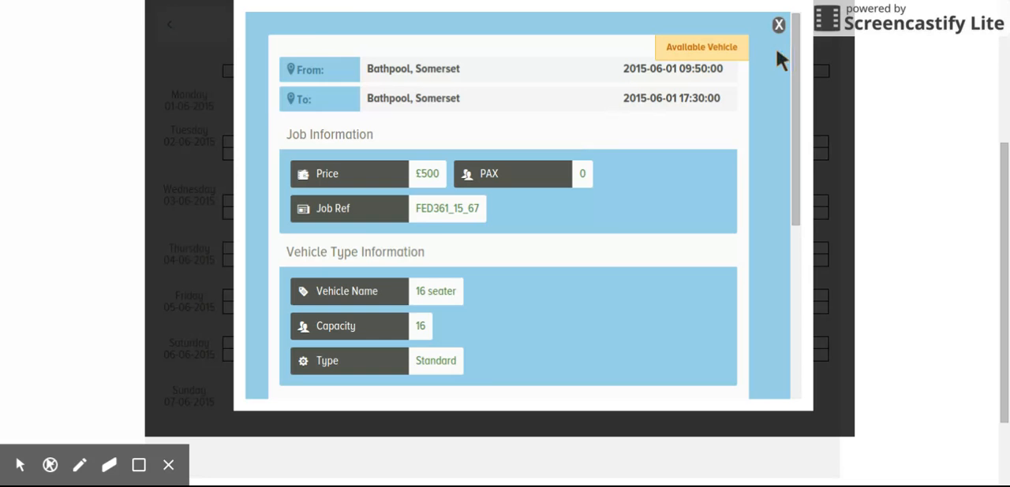
pyautogui.click(778, 25)
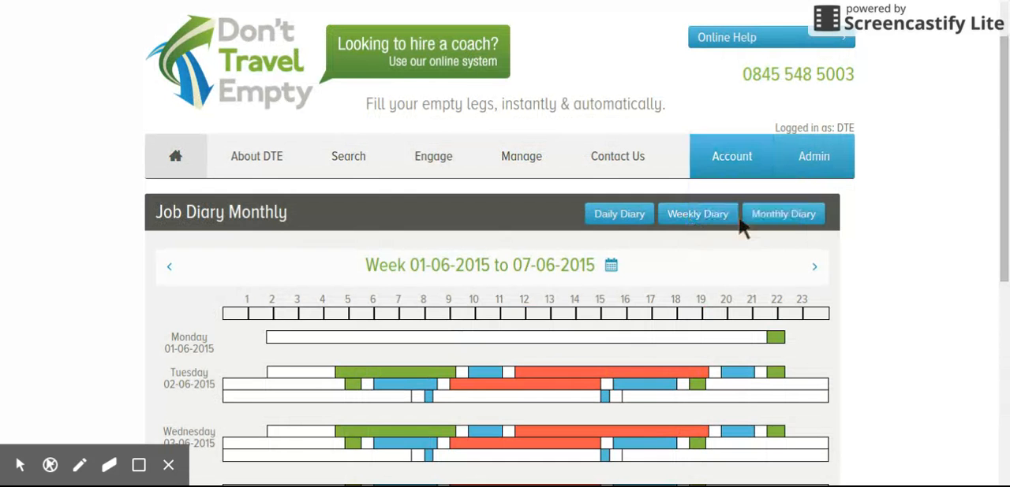
pyautogui.moveTo(776, 221)
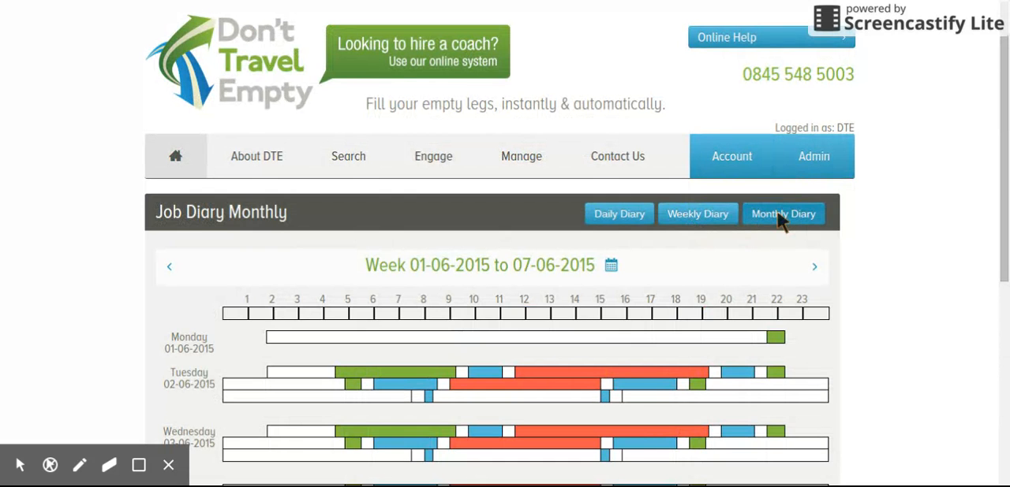
# Switch to the month view for June 2015 and scroll through its daily job entries.
pyautogui.click(783, 215)
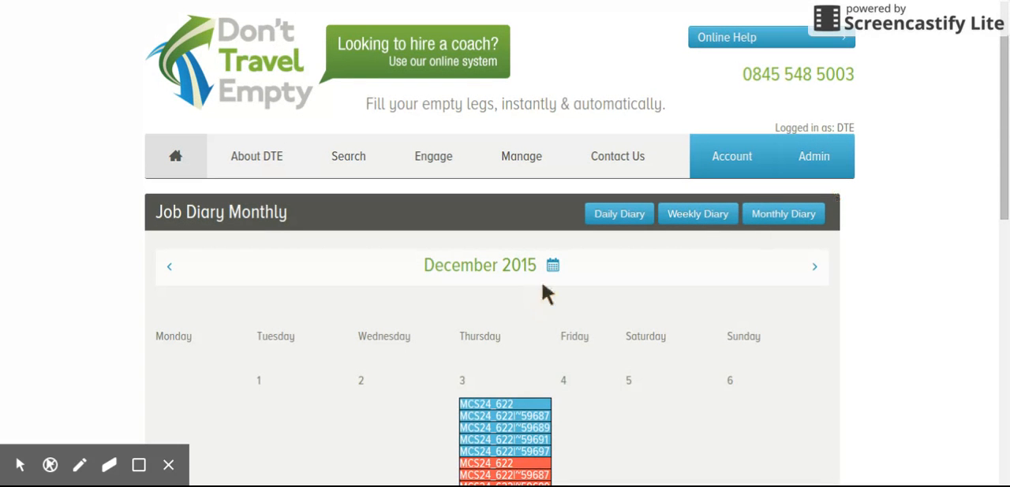
pyautogui.click(552, 265)
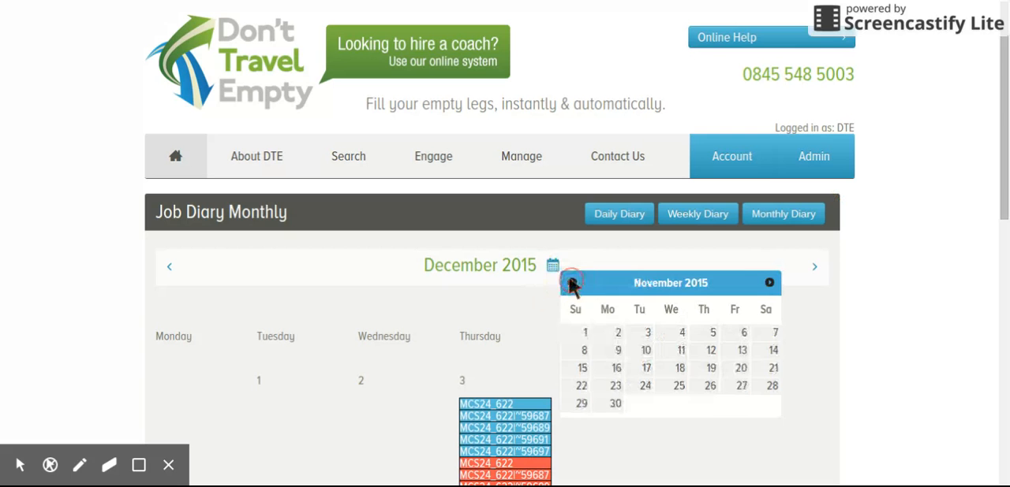
pyautogui.click(571, 282)
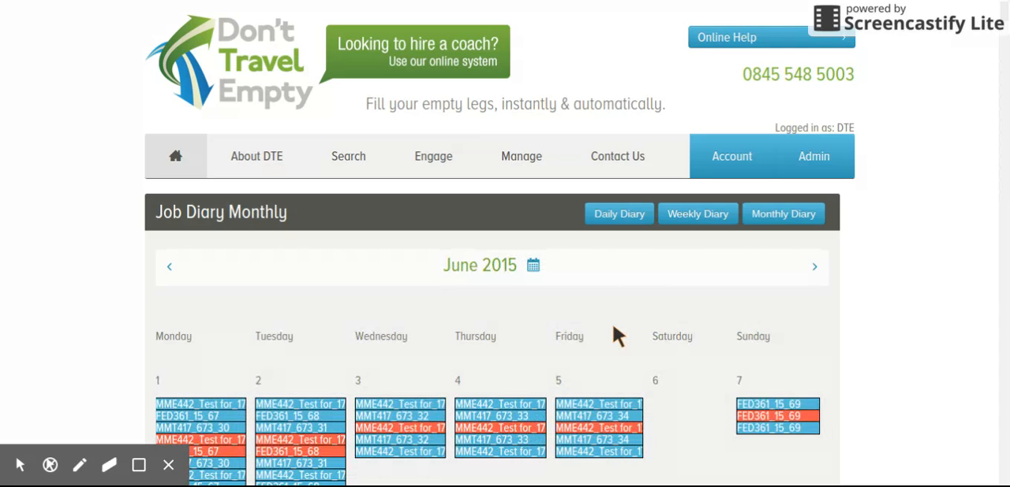
pyautogui.scroll(-3)
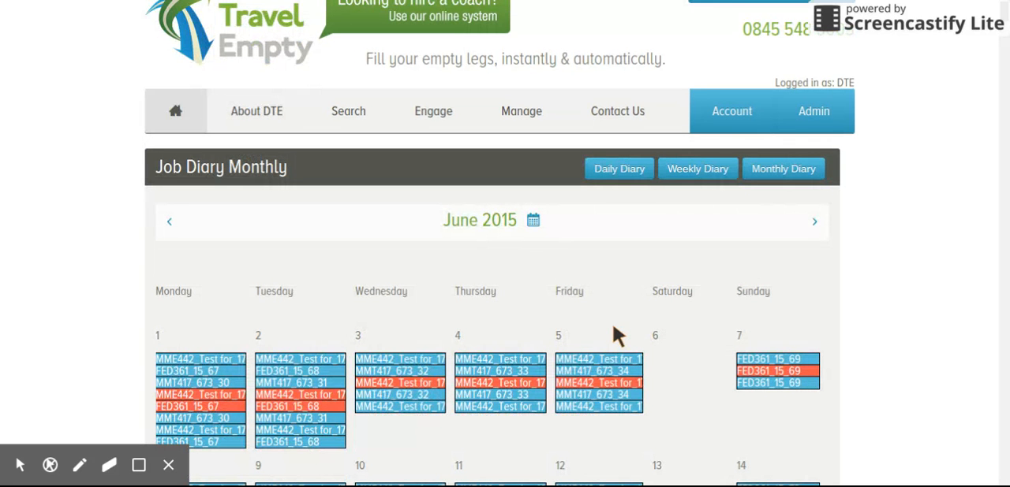
pyautogui.scroll(-3)
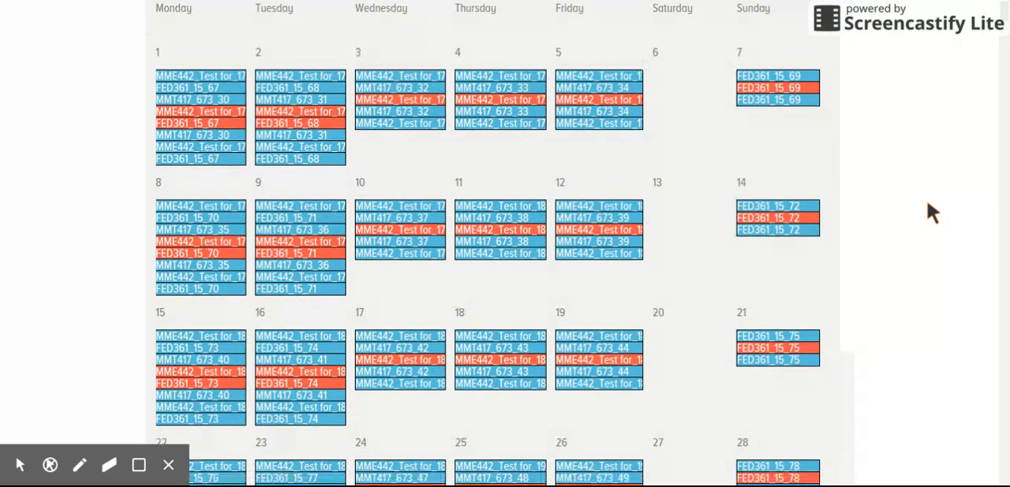
pyautogui.scroll(-3)
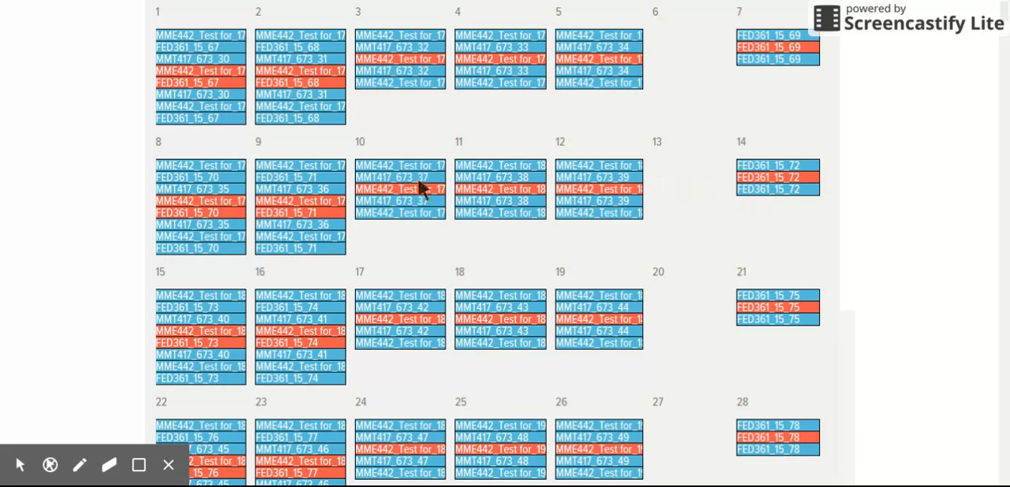
pyautogui.moveTo(208, 202)
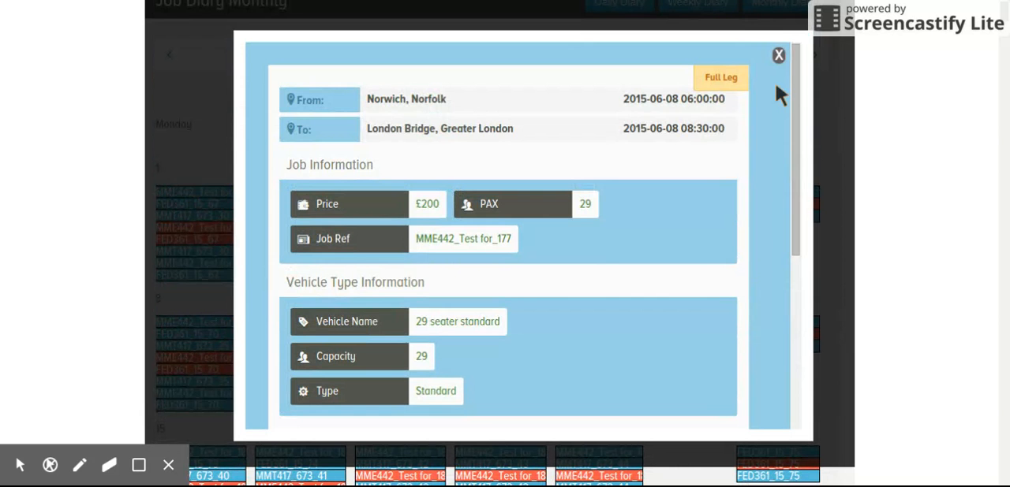
pyautogui.click(777, 55)
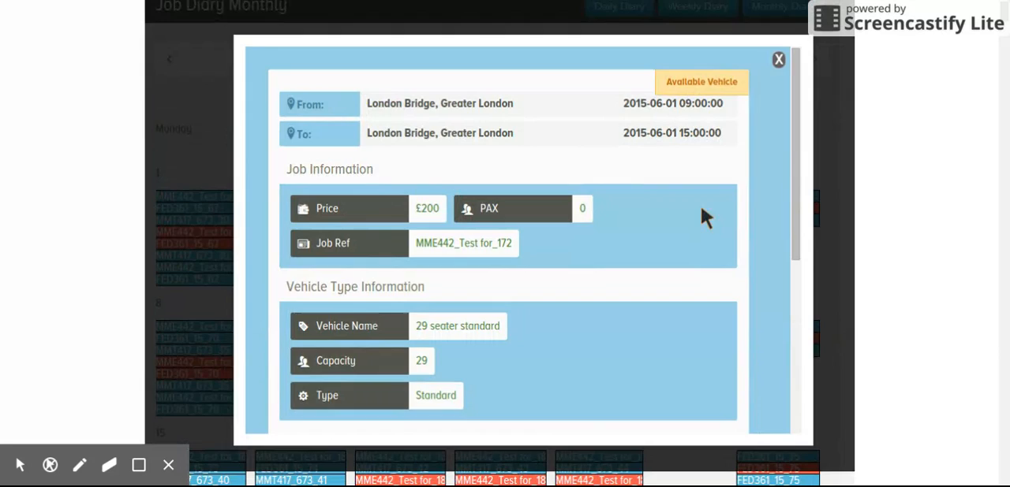
pyautogui.click(778, 60)
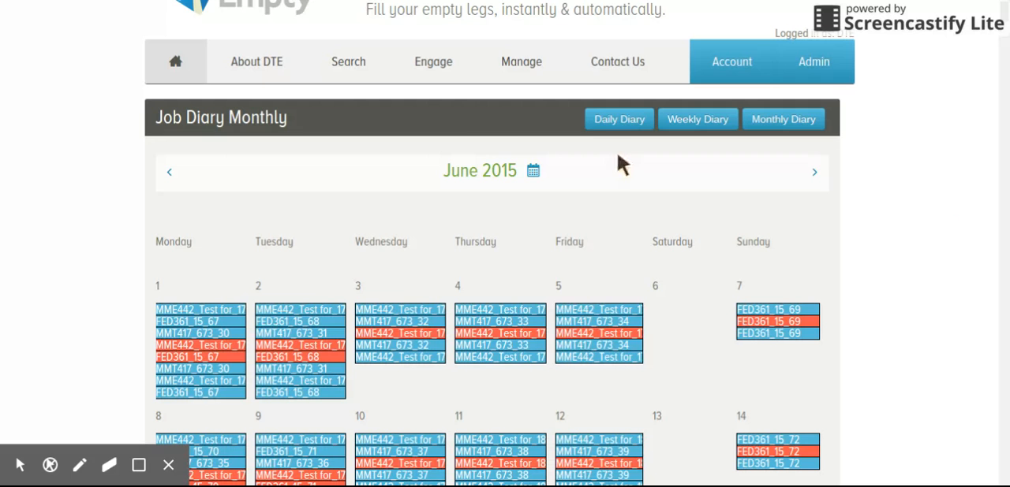
# Go to Search Jobs/Quotes to reach the Private Hires page.
pyautogui.click(520, 61)
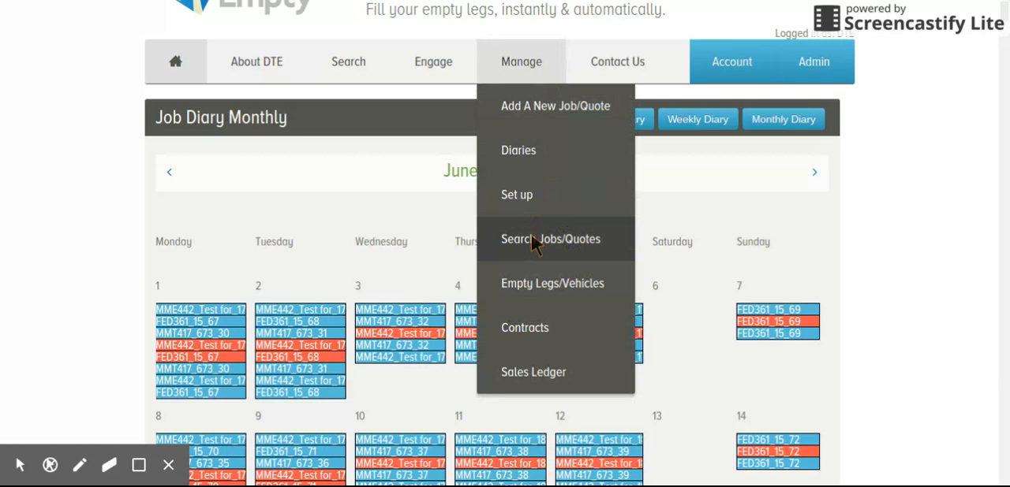
pyautogui.click(549, 240)
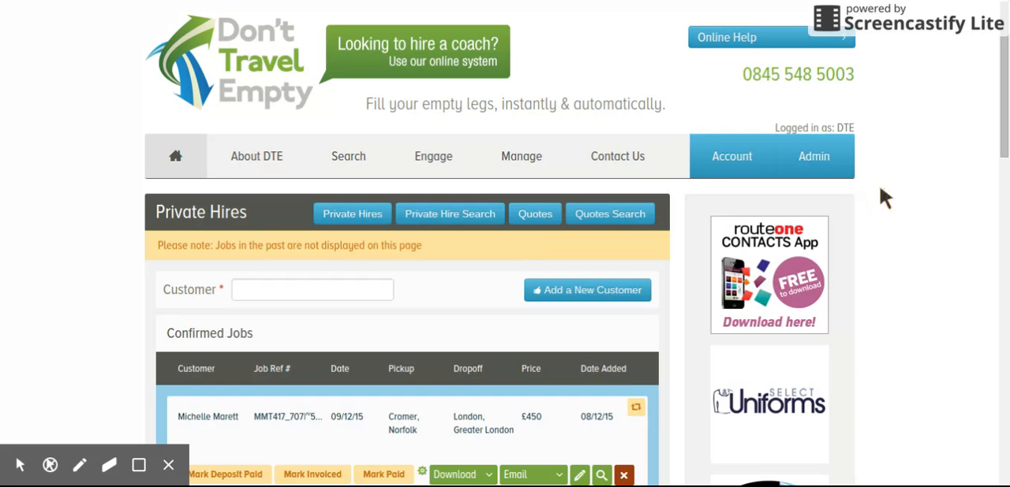
pyautogui.click(521, 156)
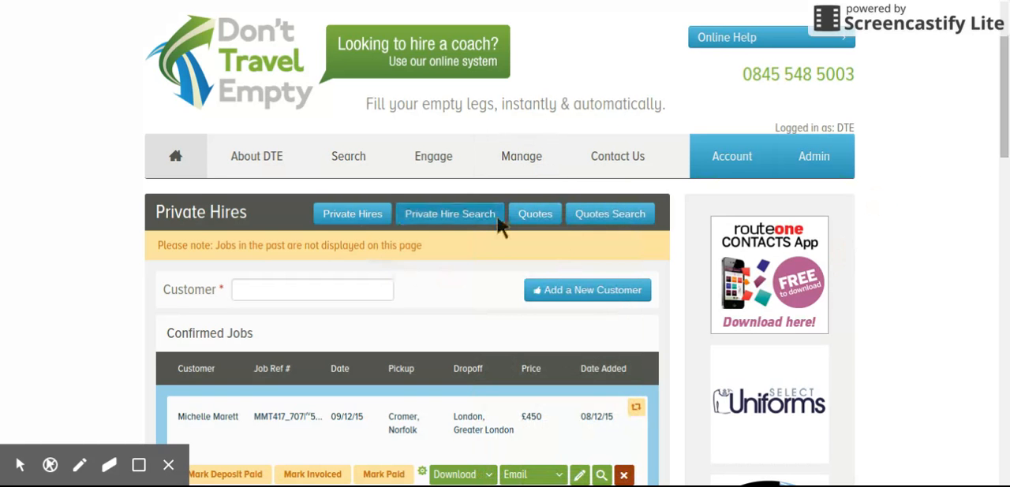
# Browse the Confirmed Jobs list and open a Cromer–London job for editing.
pyautogui.scroll(-3)
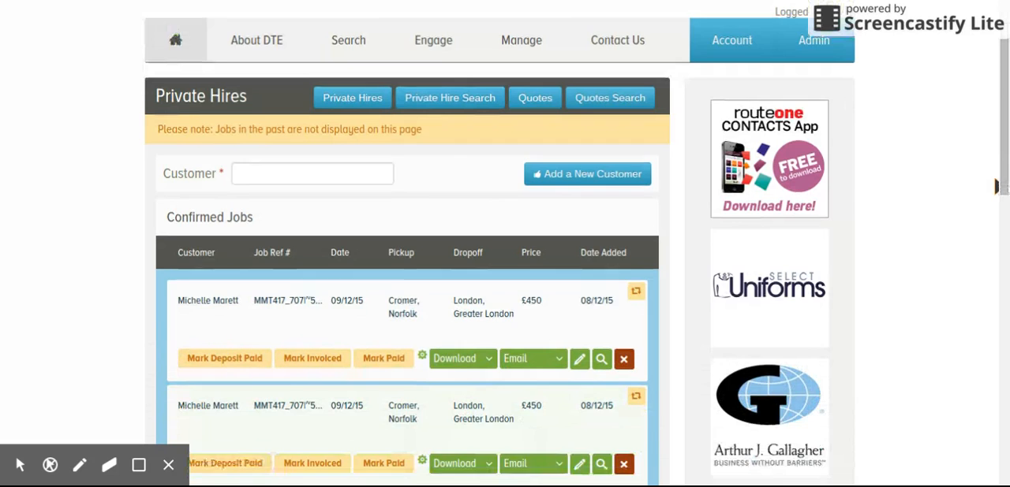
pyautogui.scroll(-3)
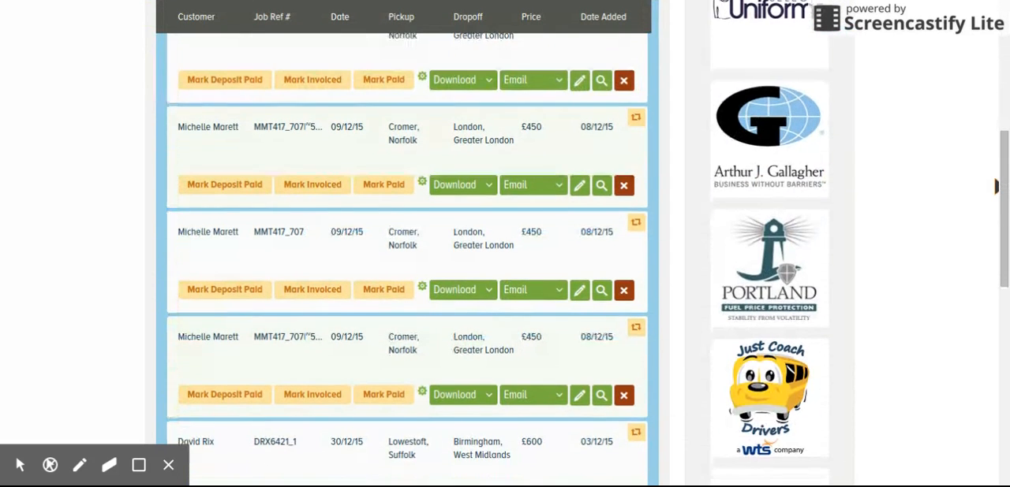
pyautogui.scroll(-3)
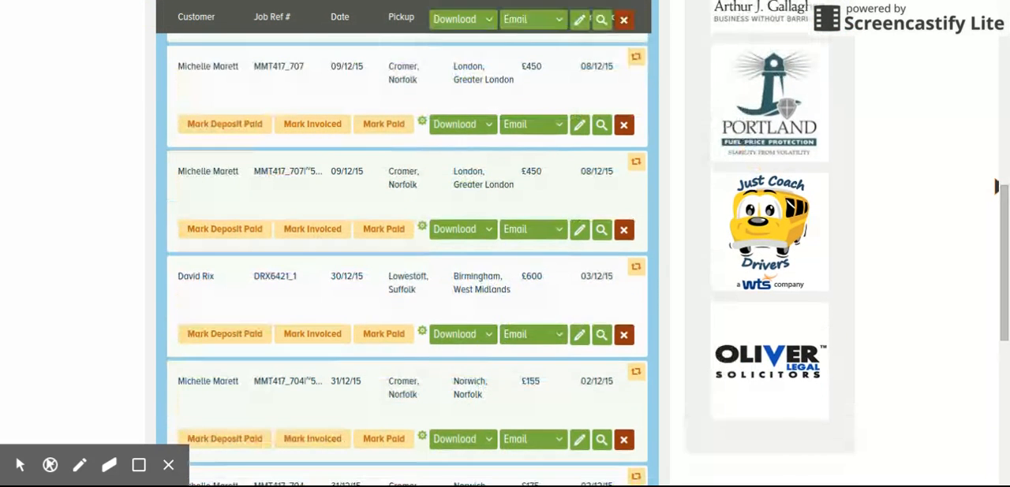
pyautogui.click(460, 230)
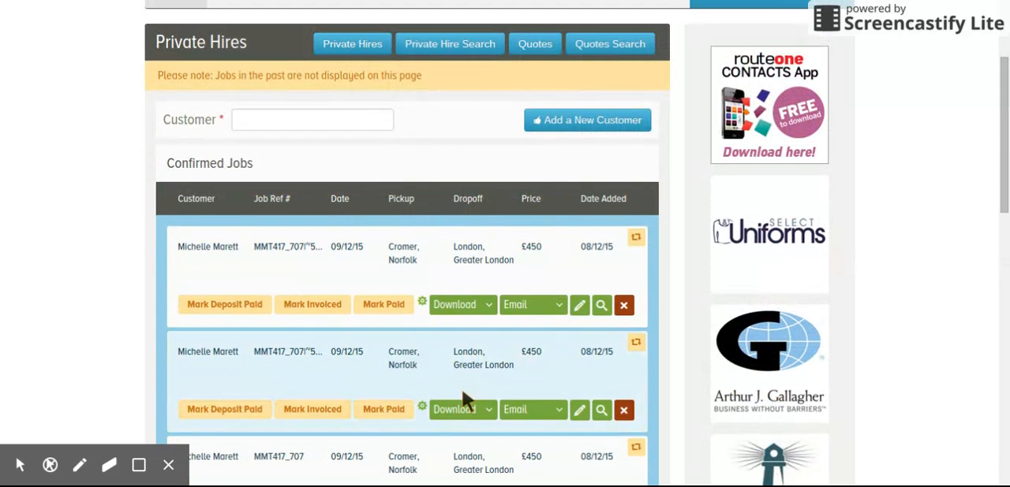
pyautogui.moveTo(423, 332)
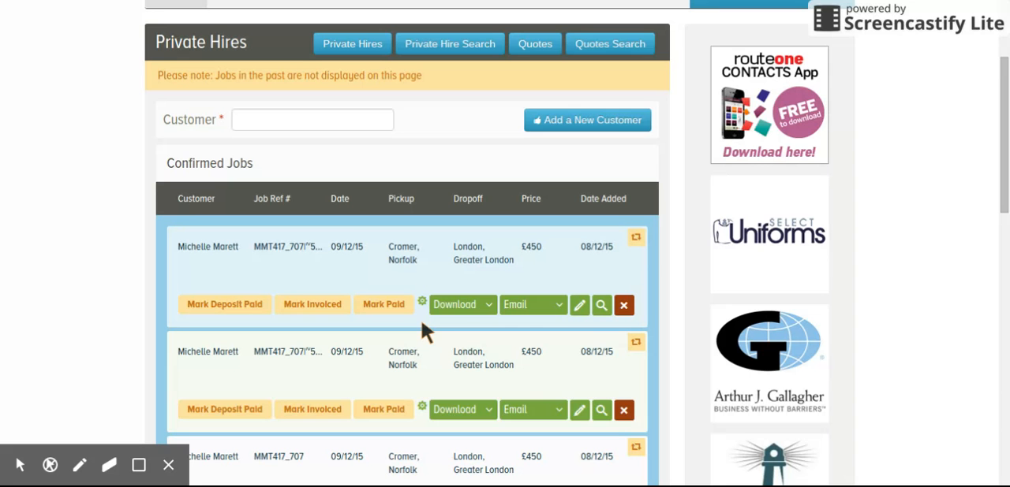
pyautogui.moveTo(426, 315)
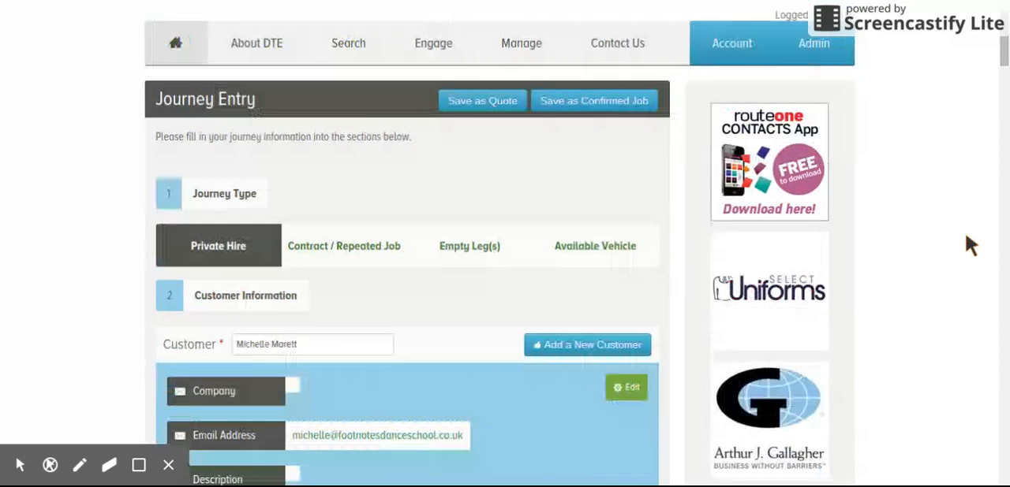
# Save the Cromer–London journey (12 passengers, £450) as a confirmed job.
pyautogui.scroll(-3)
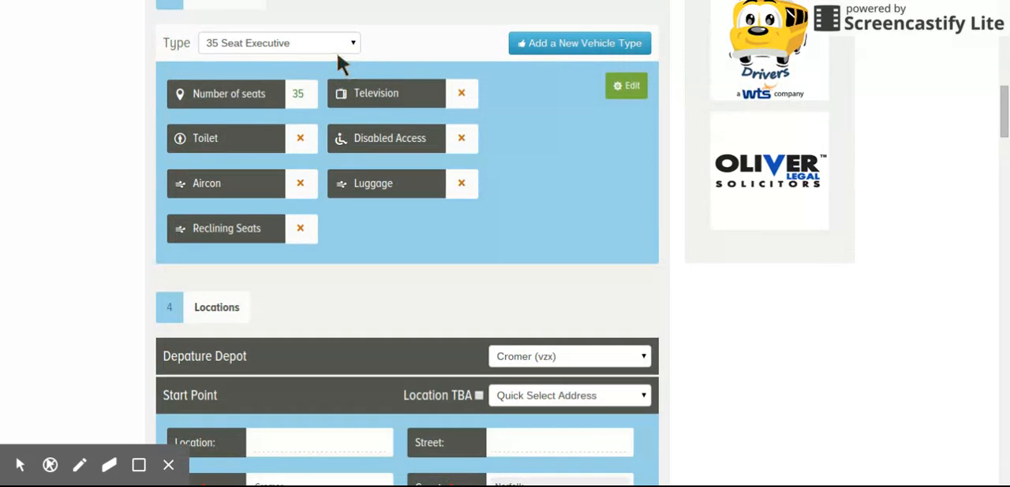
pyautogui.scroll(-3)
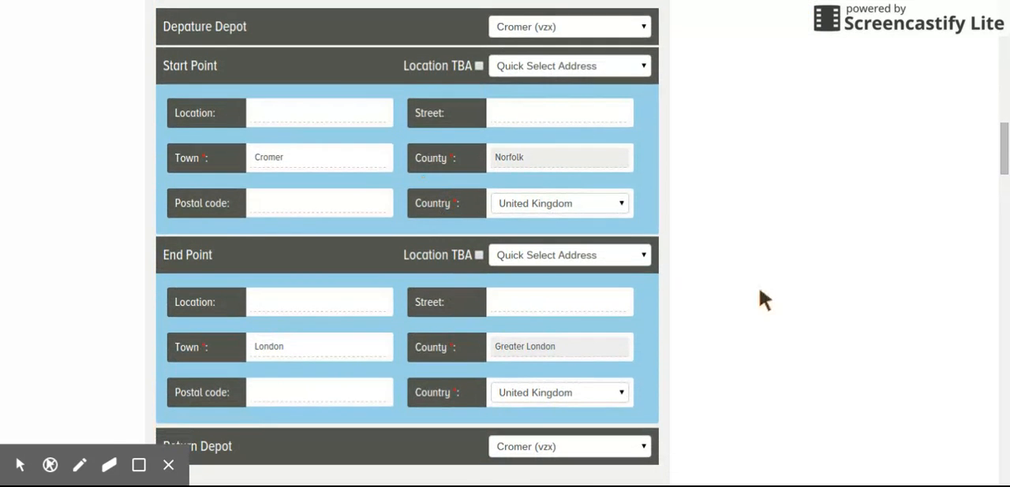
pyautogui.scroll(-3)
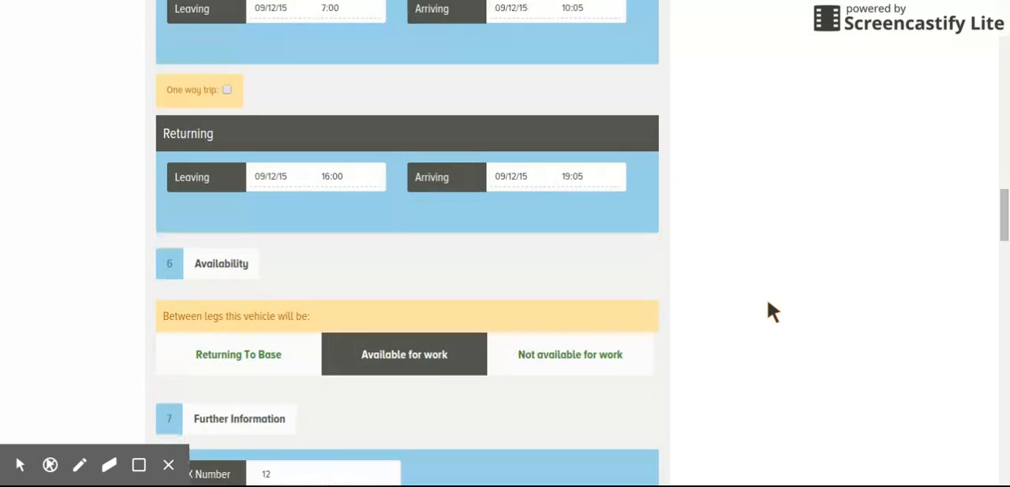
pyautogui.scroll(-3)
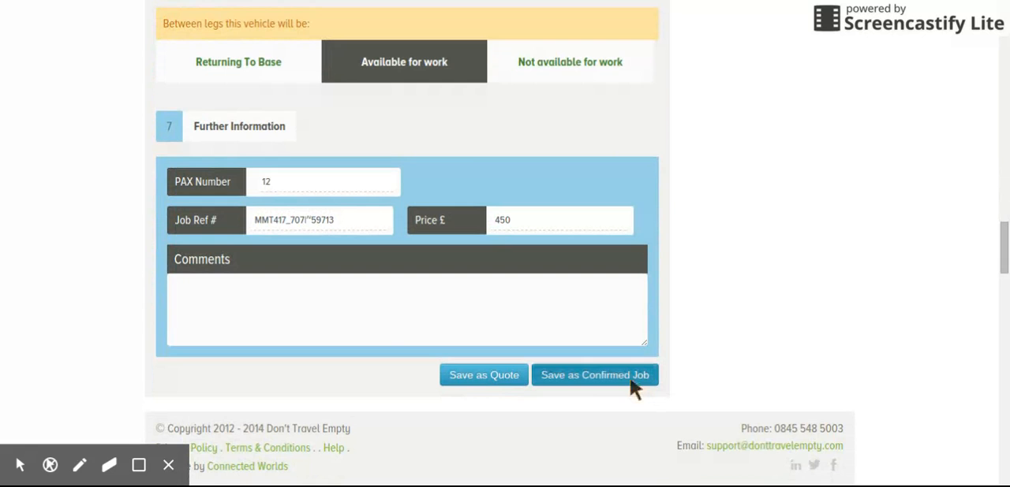
pyautogui.click(593, 376)
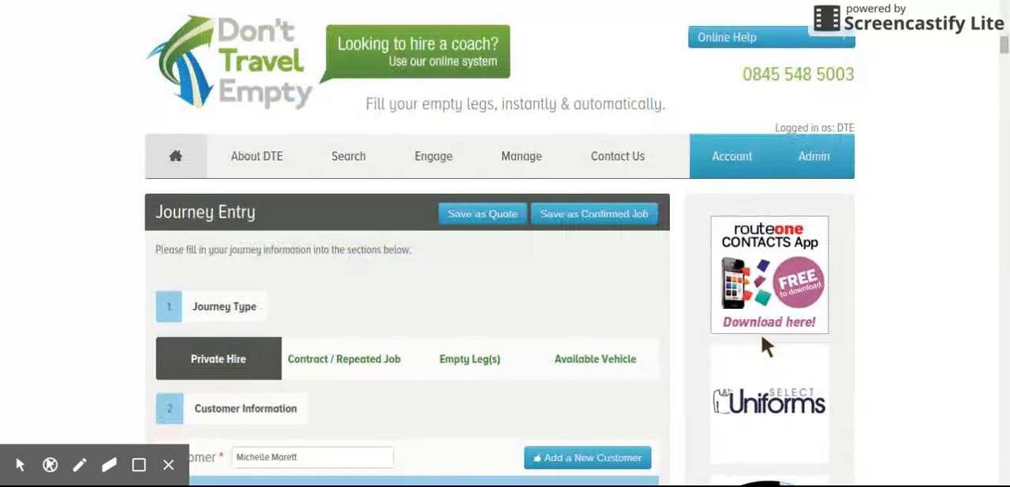
pyautogui.moveTo(588, 270)
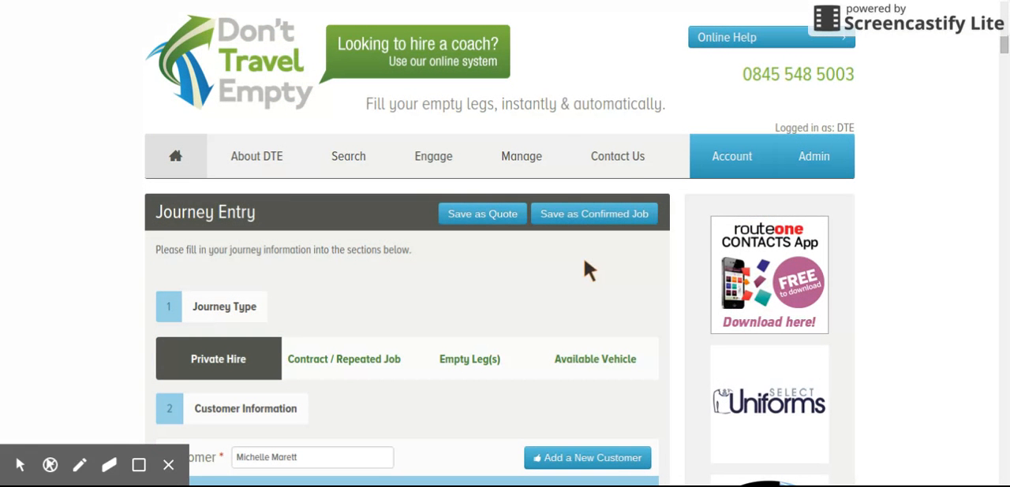
pyautogui.click(520, 156)
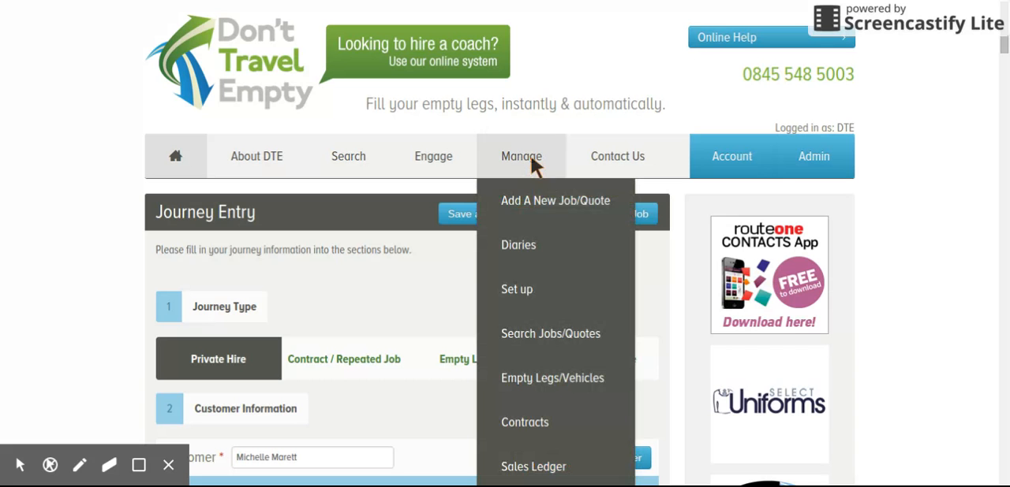
pyautogui.moveTo(536, 335)
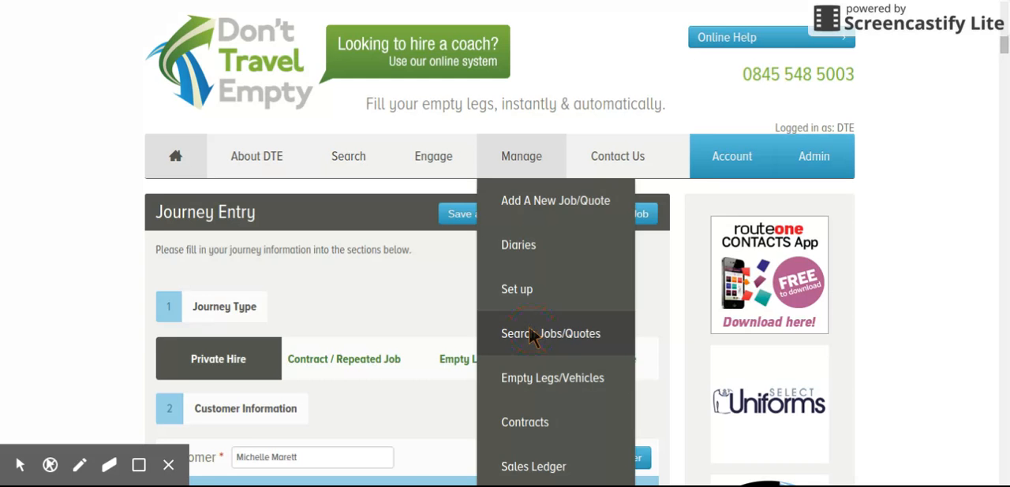
# Return to Private Hires and show its search filters for customer, job ref, pickup, dropoff and price.
pyautogui.click(549, 333)
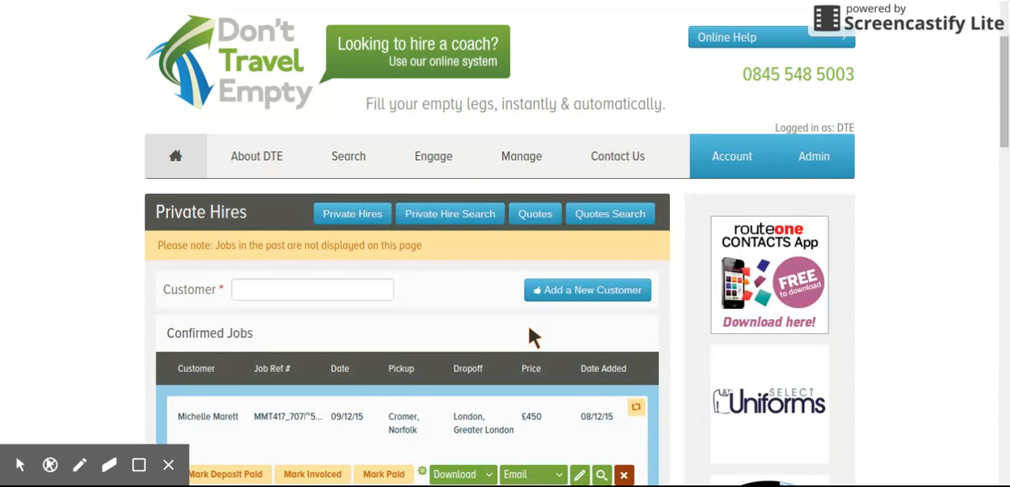
pyautogui.moveTo(449, 215)
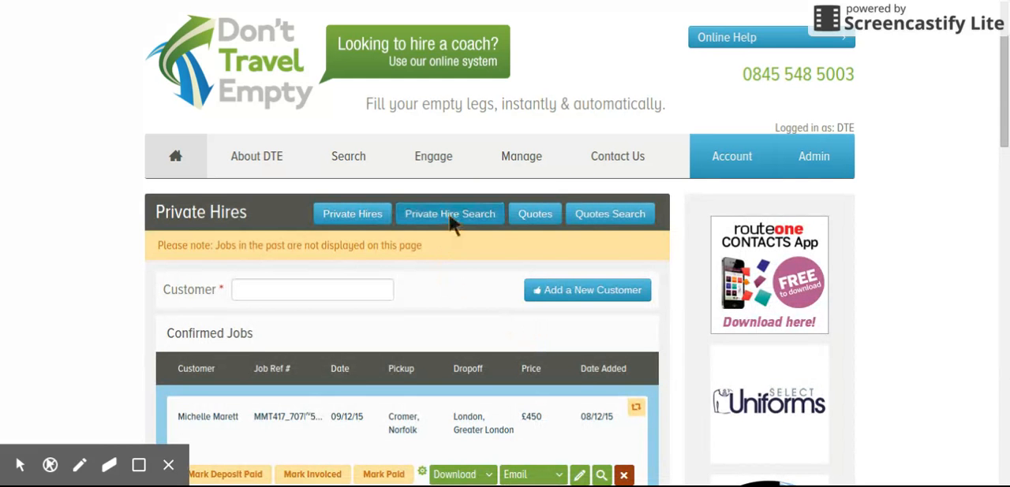
pyautogui.click(450, 214)
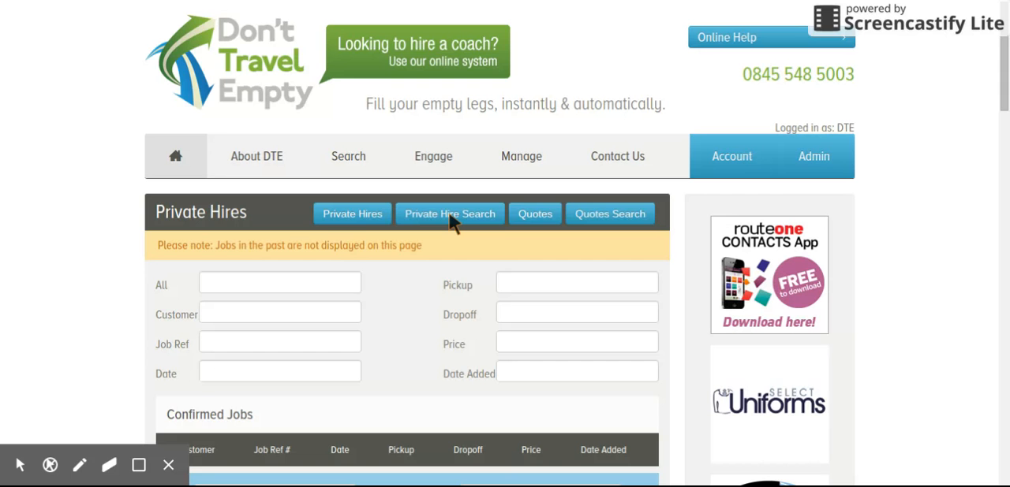
pyautogui.scroll(-3)
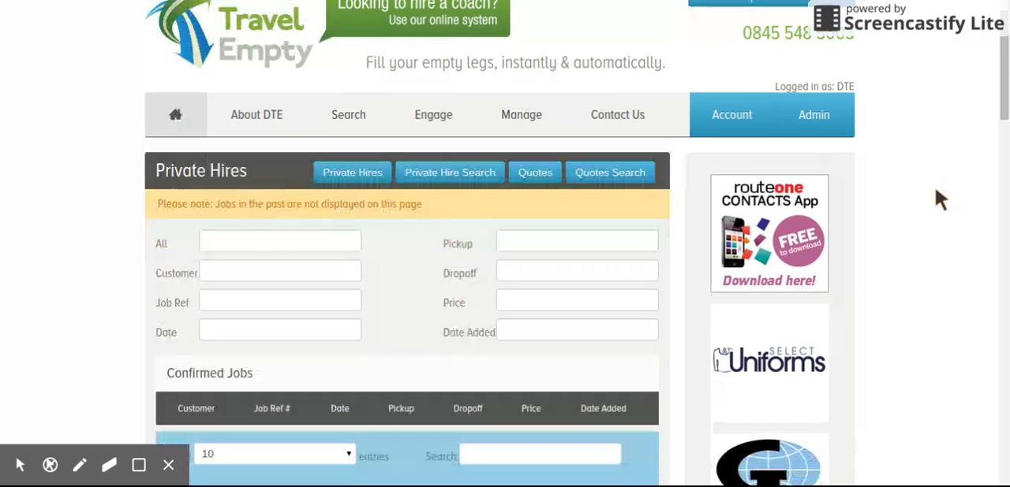
pyautogui.scroll(-3)
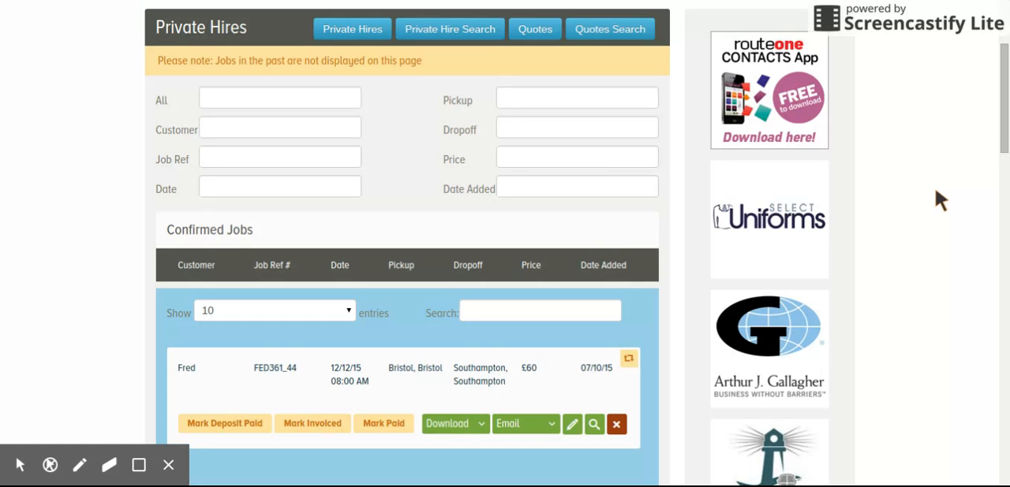
pyautogui.moveTo(287, 120)
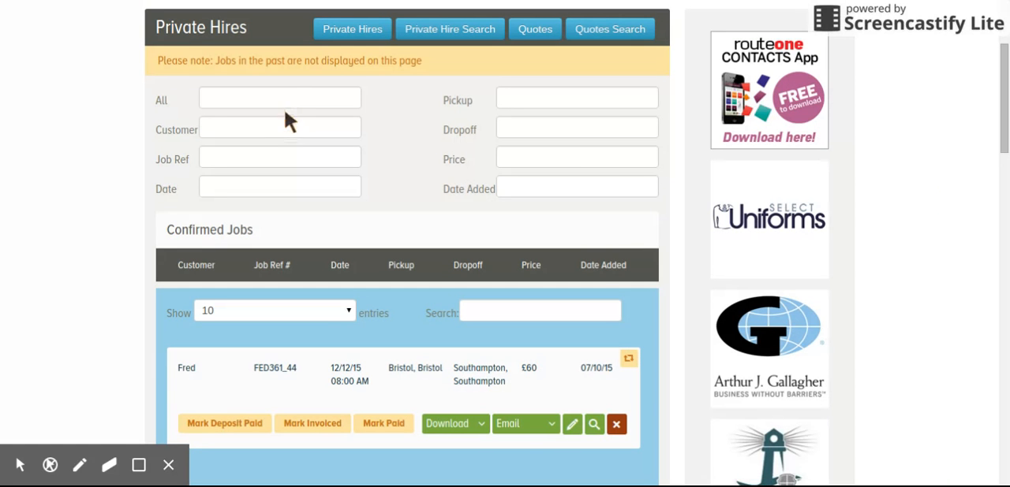
pyautogui.moveTo(286, 128)
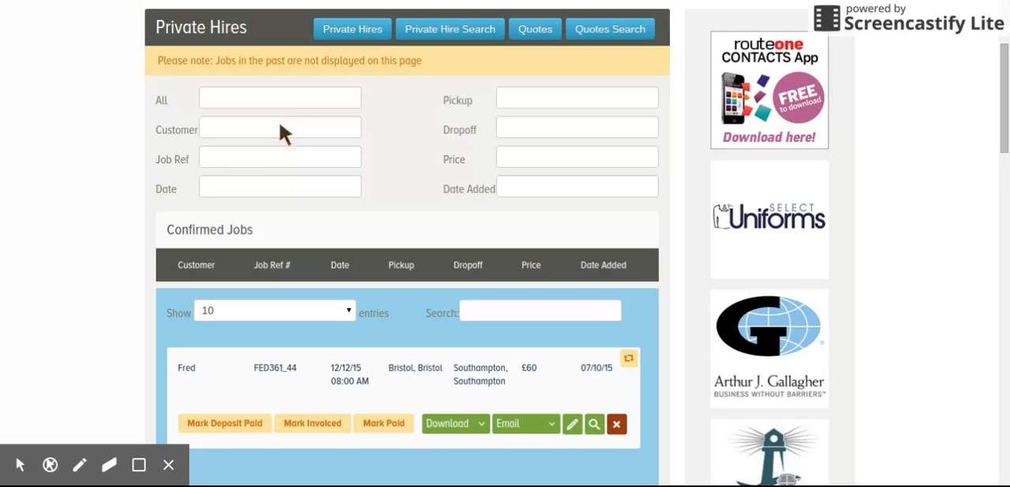
pyautogui.moveTo(274, 175)
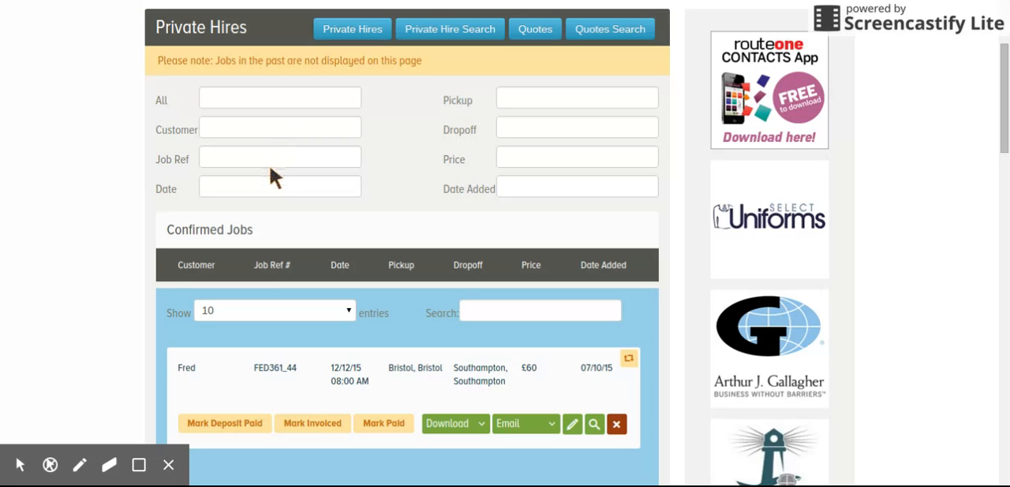
pyautogui.moveTo(499, 116)
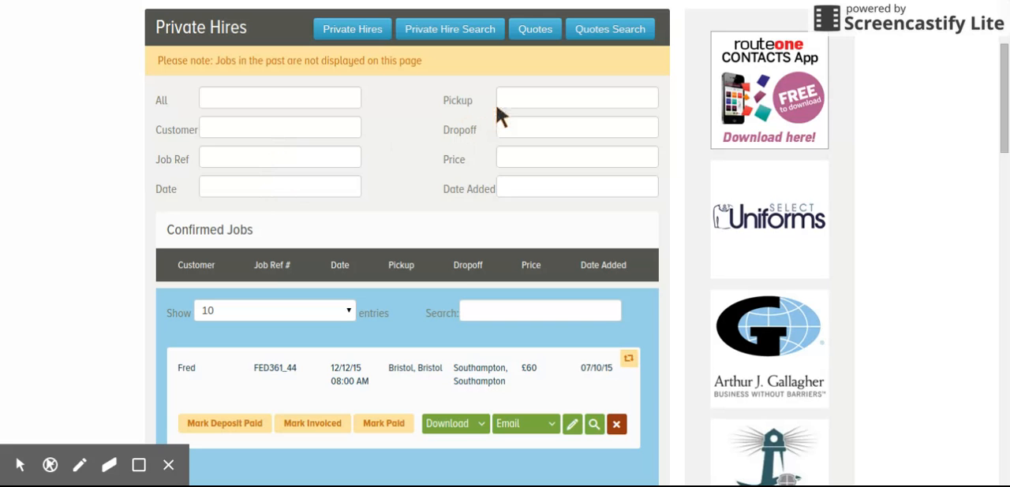
pyautogui.moveTo(511, 109)
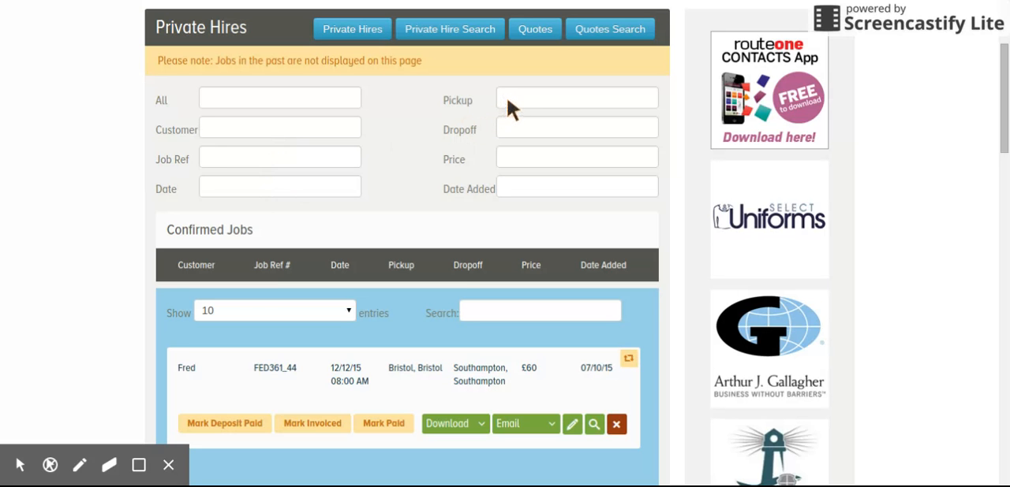
pyautogui.moveTo(486, 224)
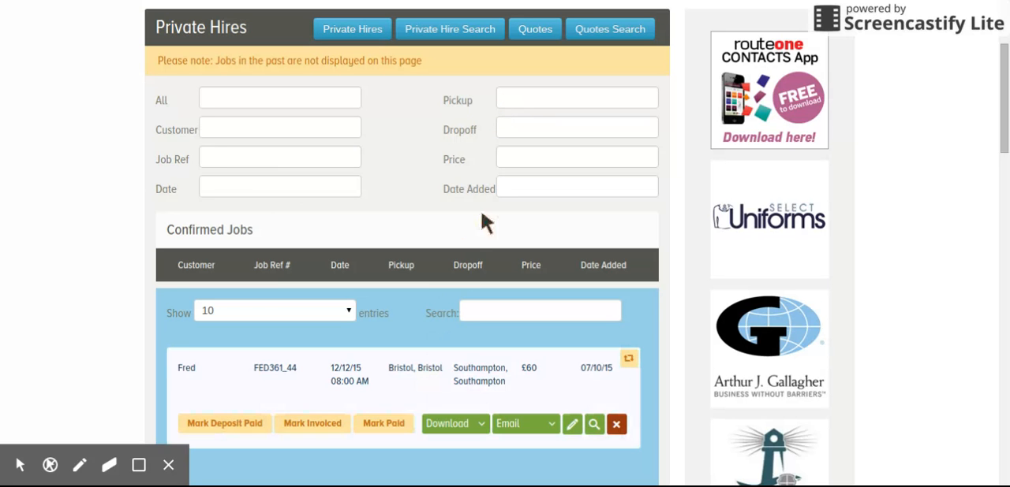
pyautogui.moveTo(527, 107)
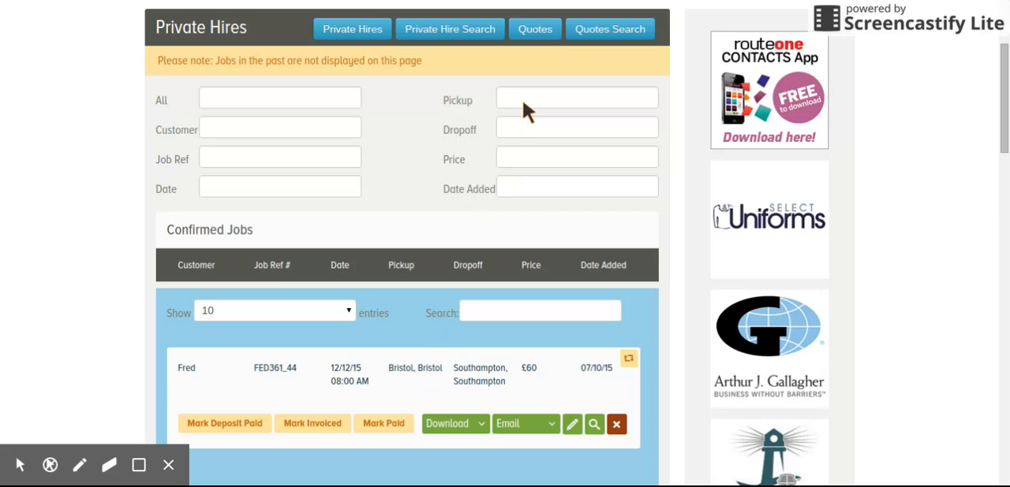
pyautogui.moveTo(526, 131)
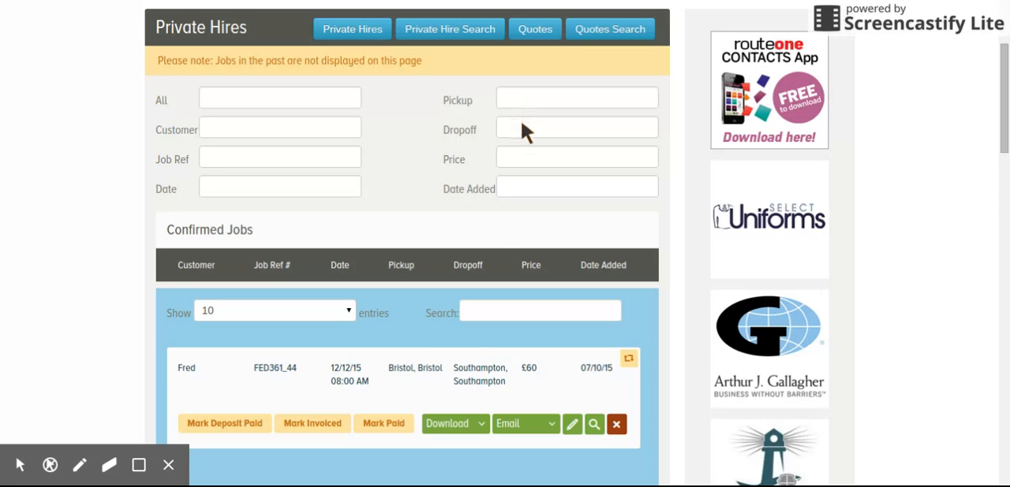
pyautogui.moveTo(520, 140)
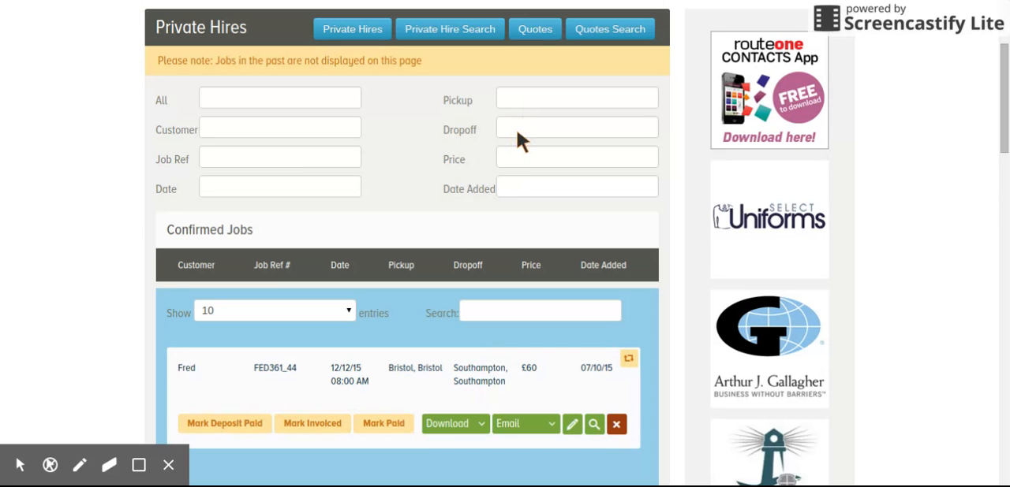
pyautogui.click(576, 126)
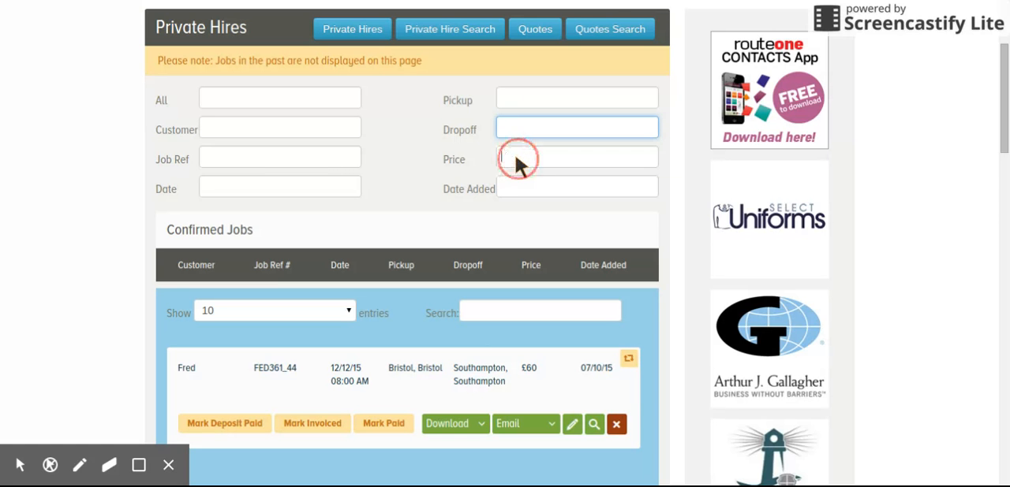
pyautogui.click(576, 189)
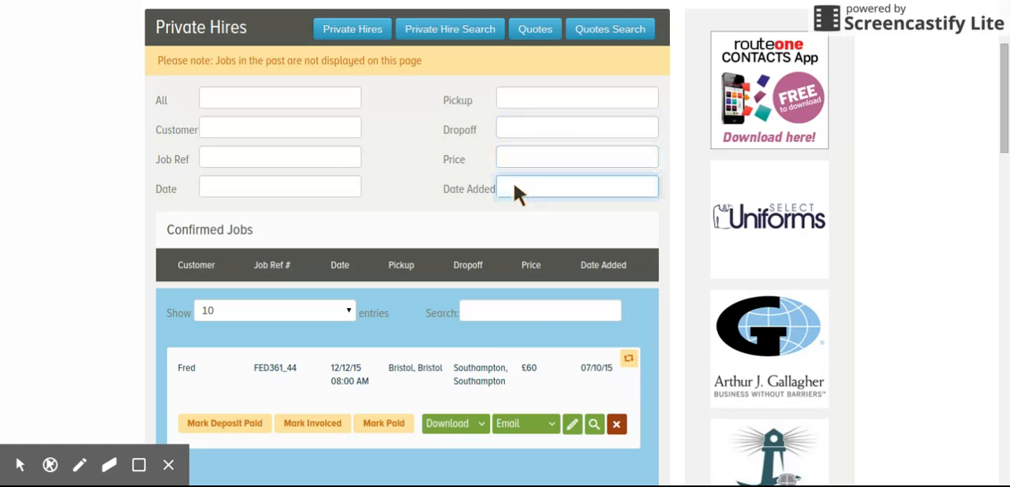
pyautogui.moveTo(609, 29)
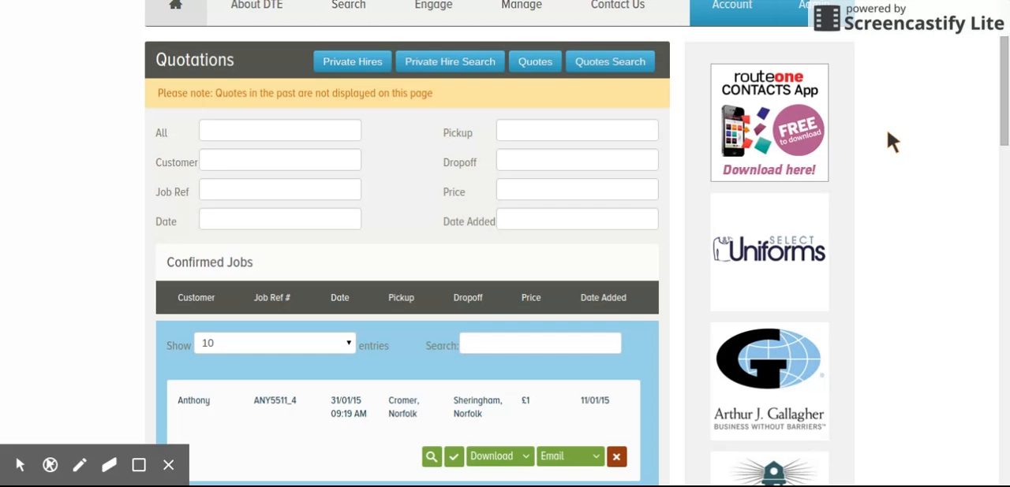
pyautogui.moveTo(295, 145)
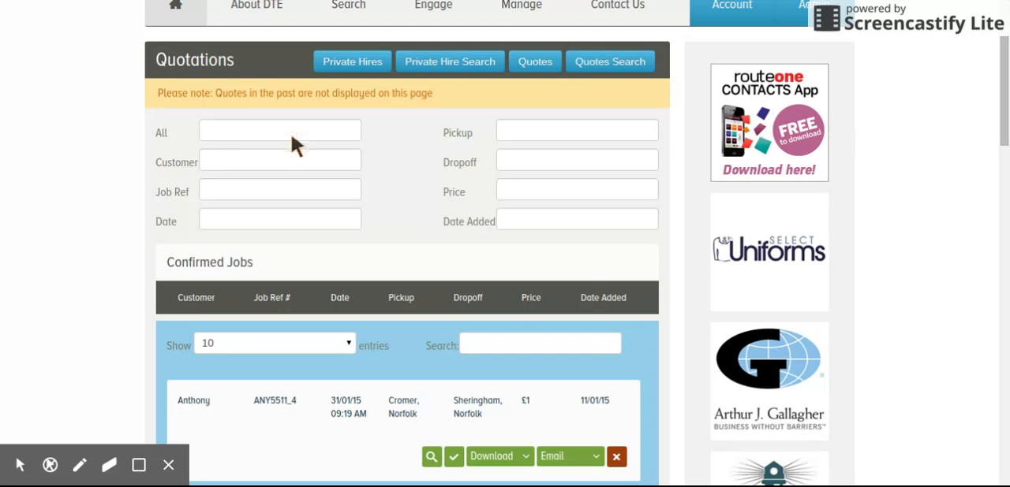
pyautogui.moveTo(520, 223)
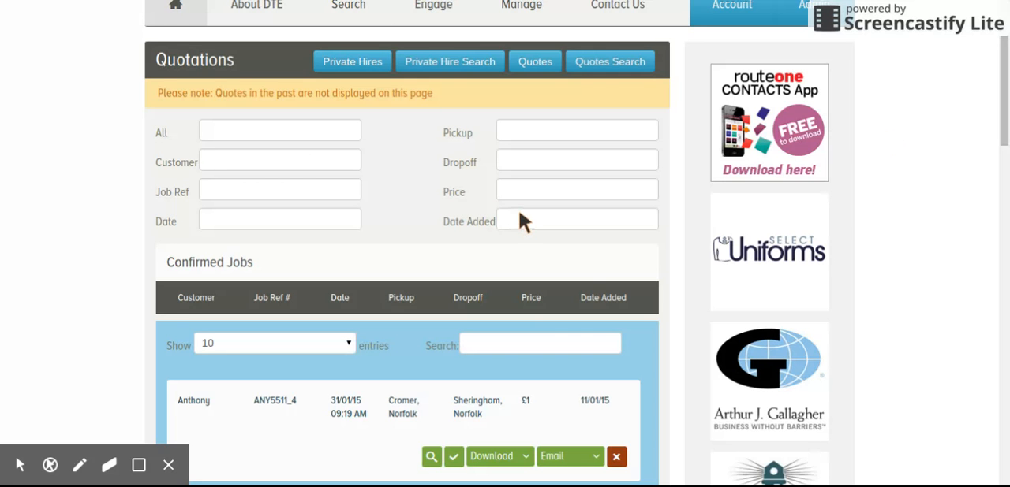
pyautogui.moveTo(388, 213)
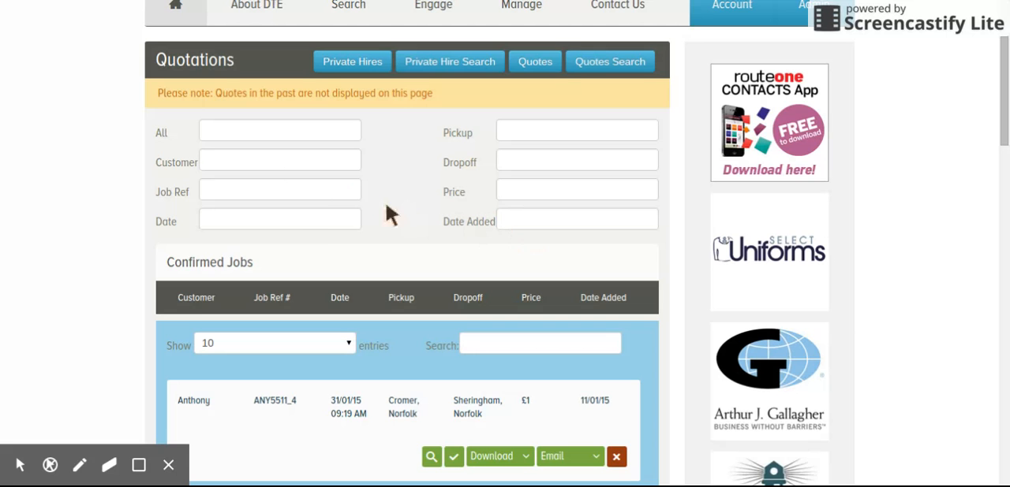
pyautogui.moveTo(308, 183)
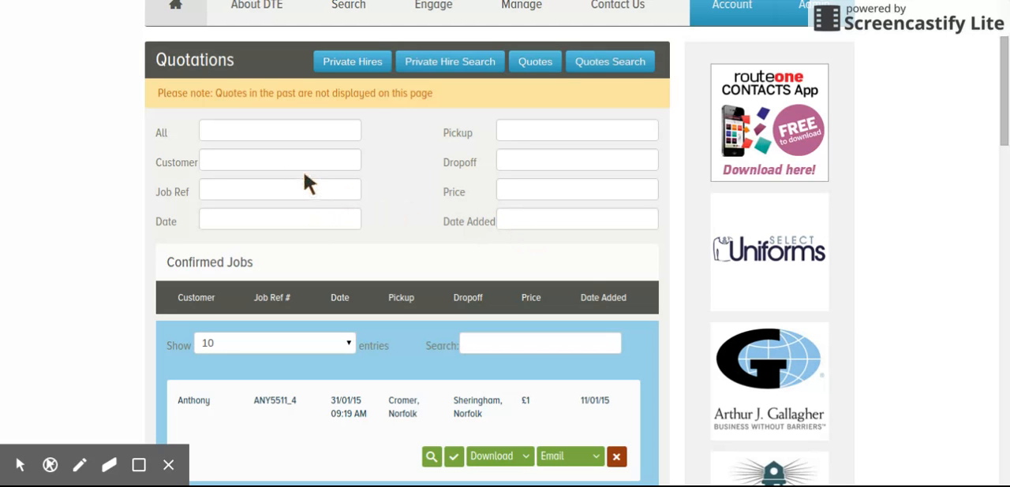
pyautogui.moveTo(511, 142)
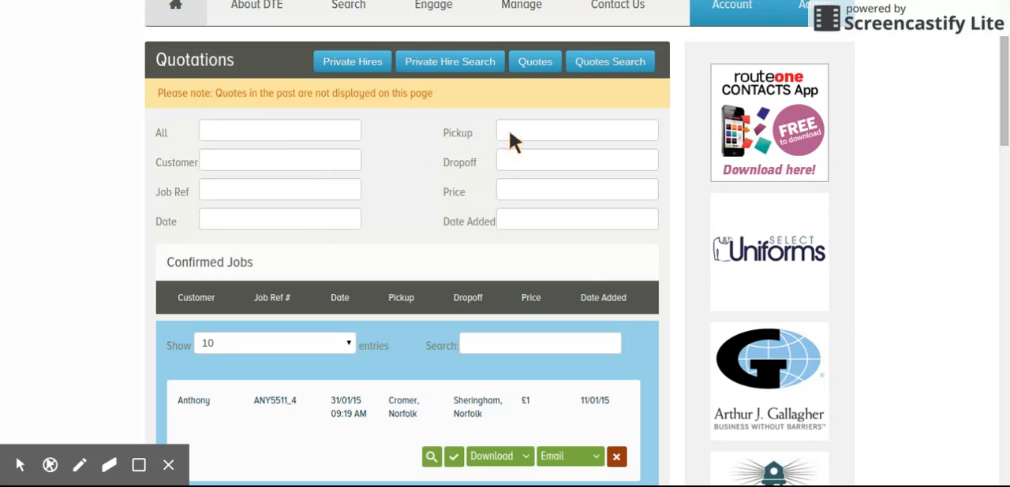
# Focus the Pickup then Dropoff filters of the Quotations search form.
pyautogui.click(575, 129)
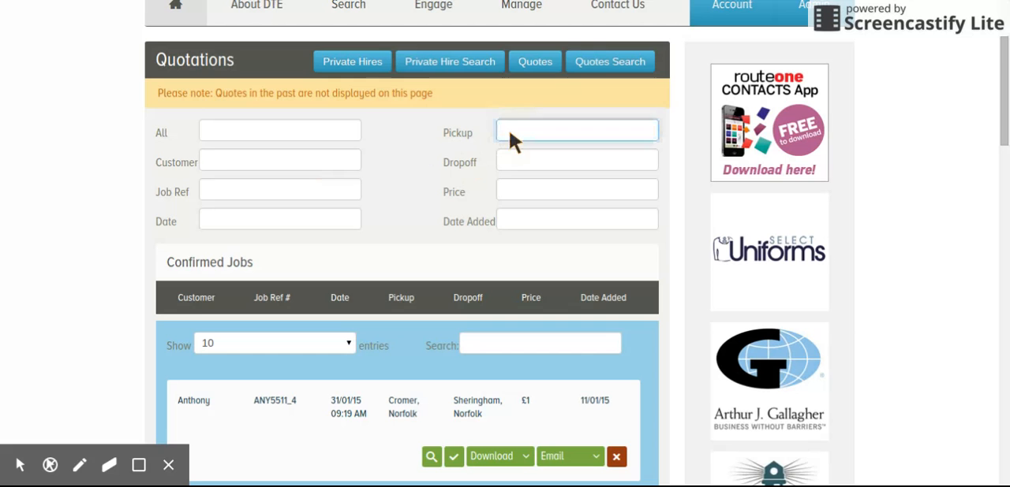
pyautogui.click(575, 161)
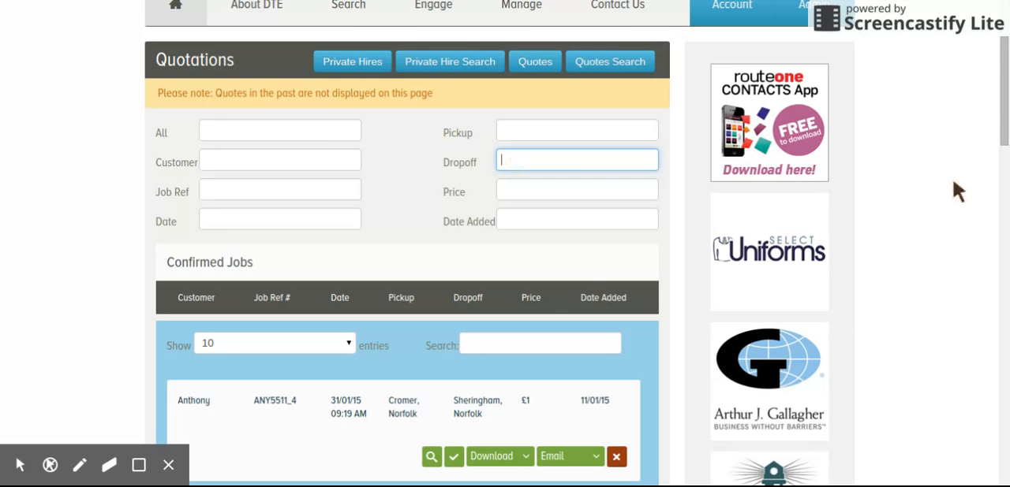
pyautogui.moveTo(918, 193)
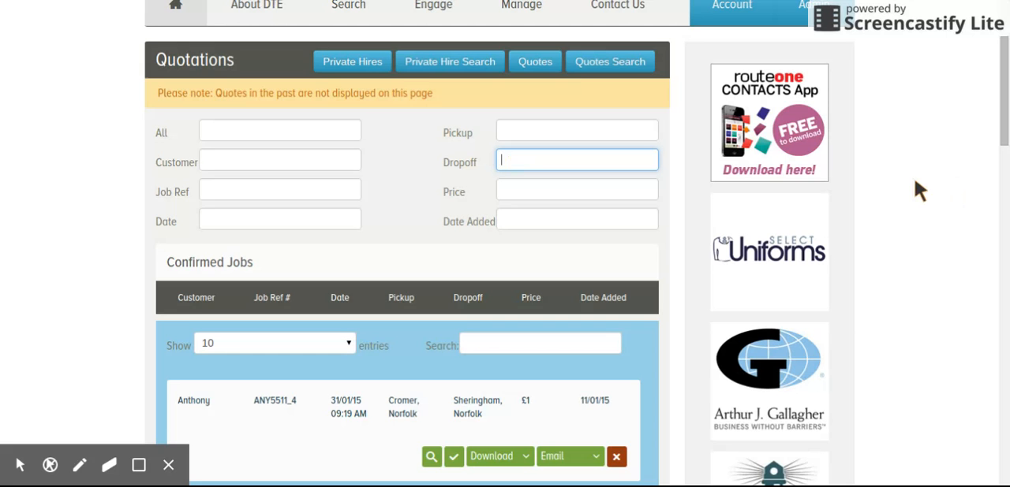